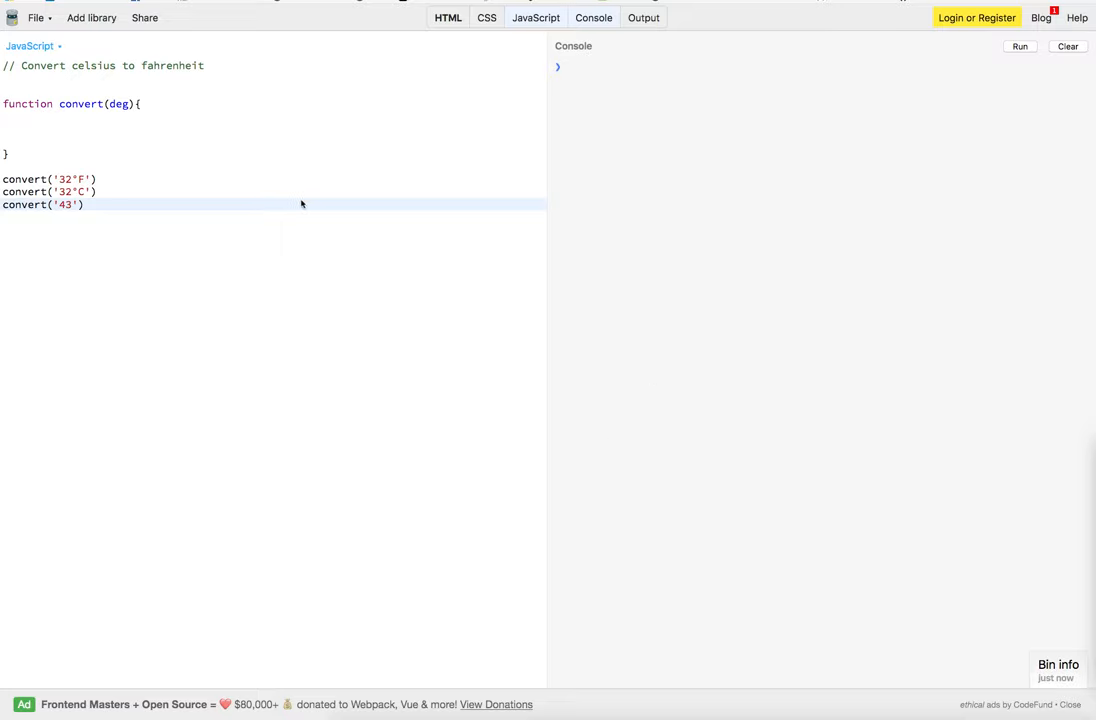
mouse_move(150, 190)
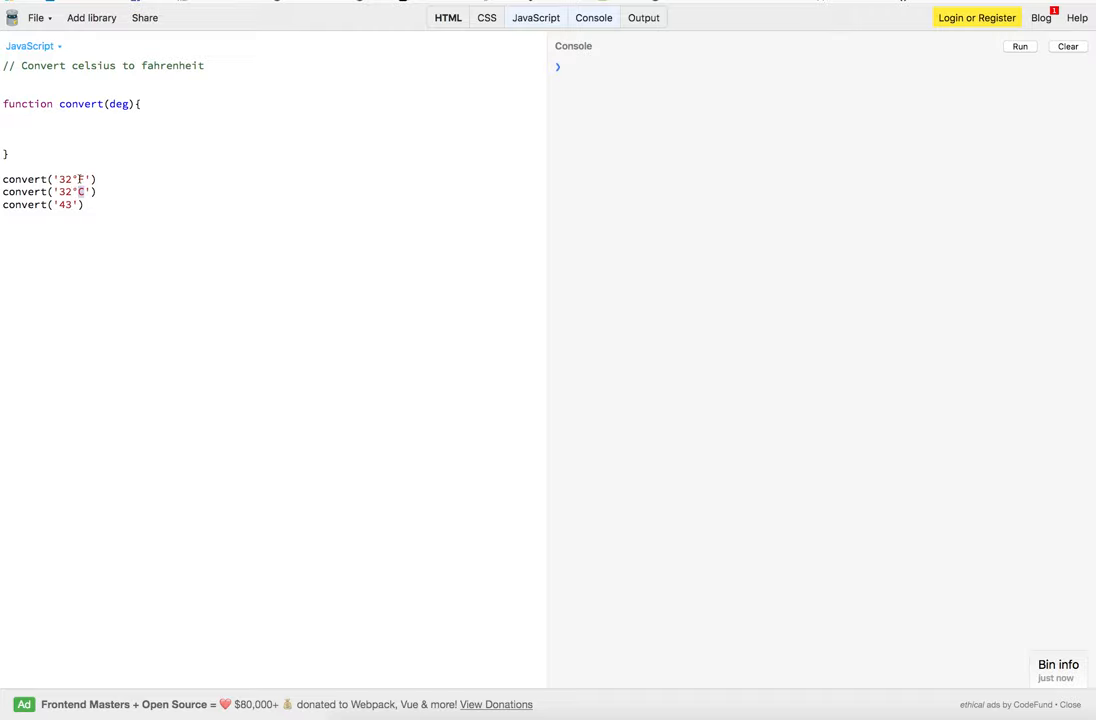
mouse_move(195, 238)
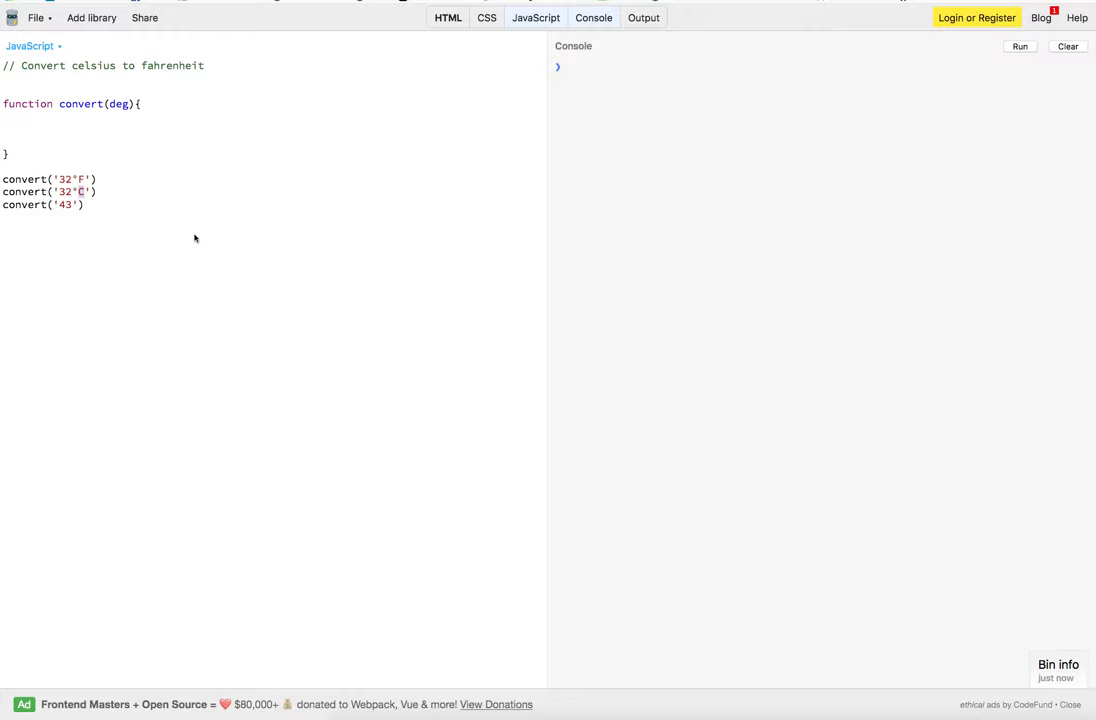
mouse_move(196, 238)
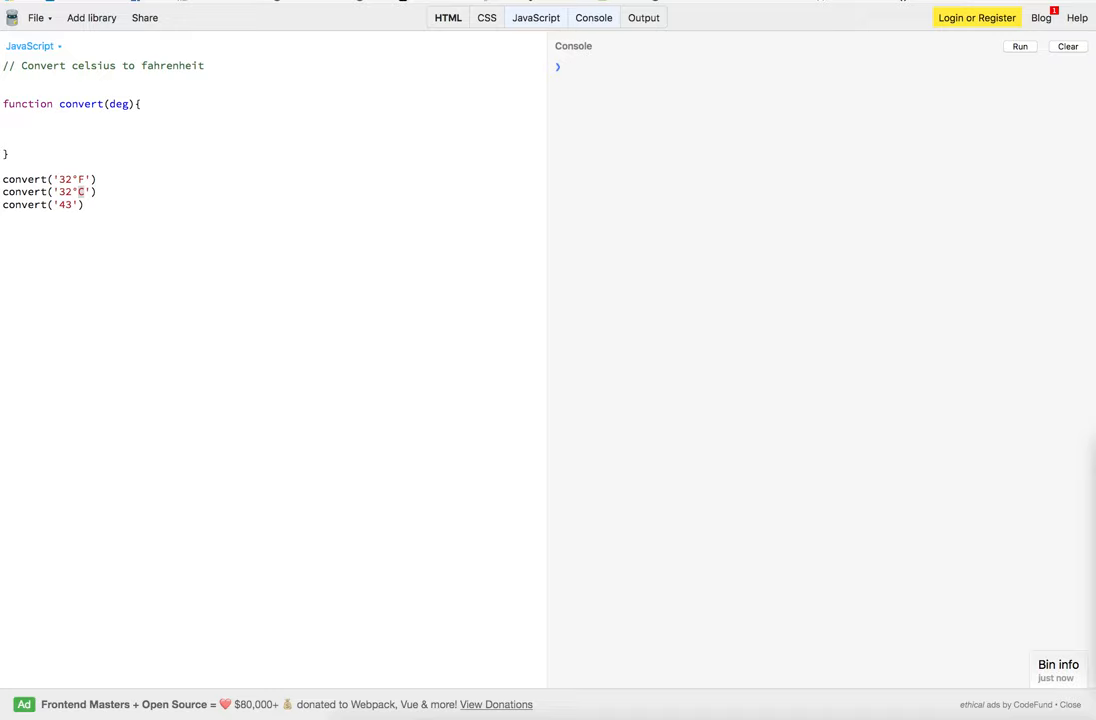
mouse_move(37, 216)
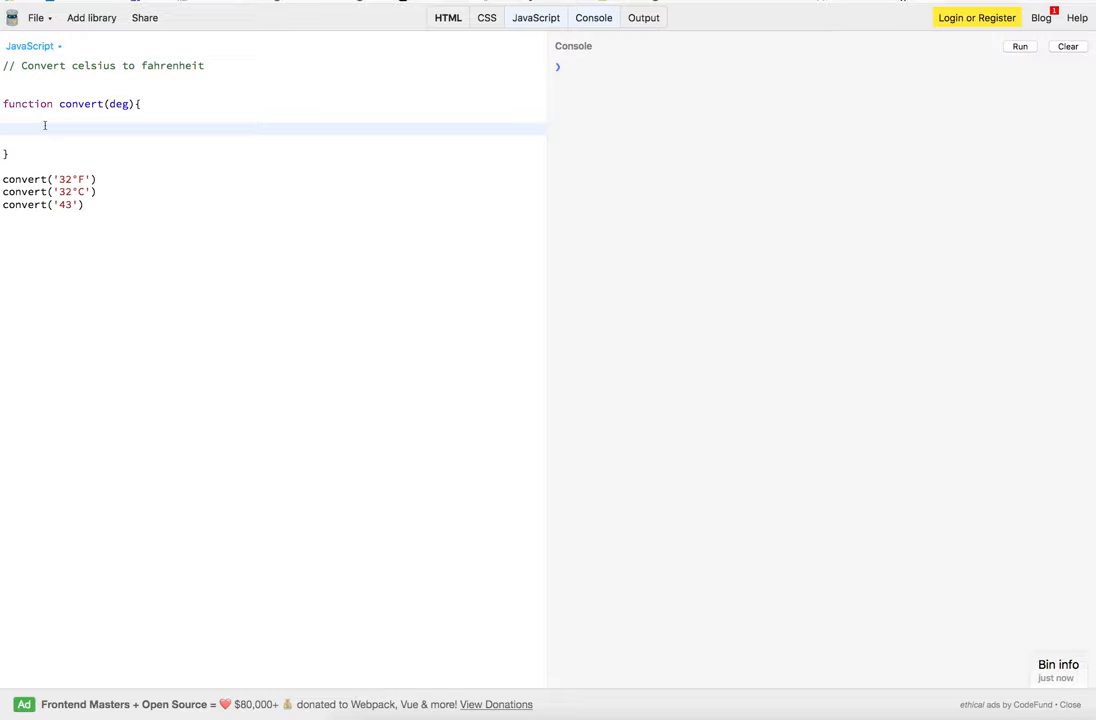
Add let checkCelOrFar = deg.slice(-2) and place the caret on the line below it
text(let checkCelOrFar = deg.slice(-2))
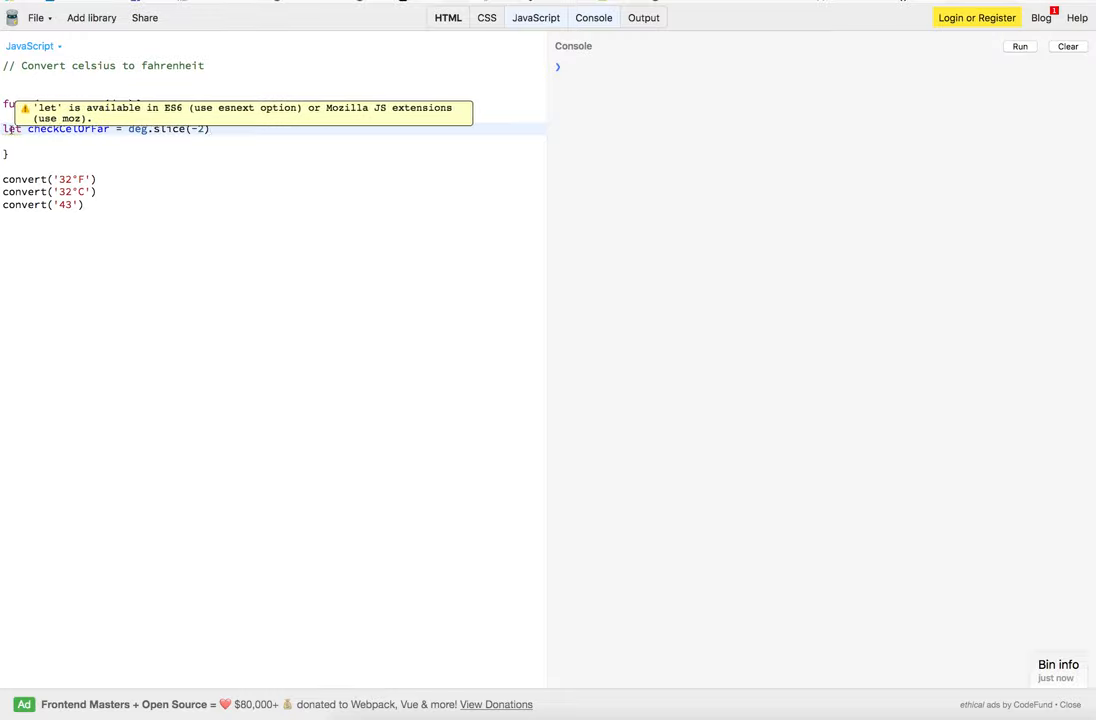
click(263, 159)
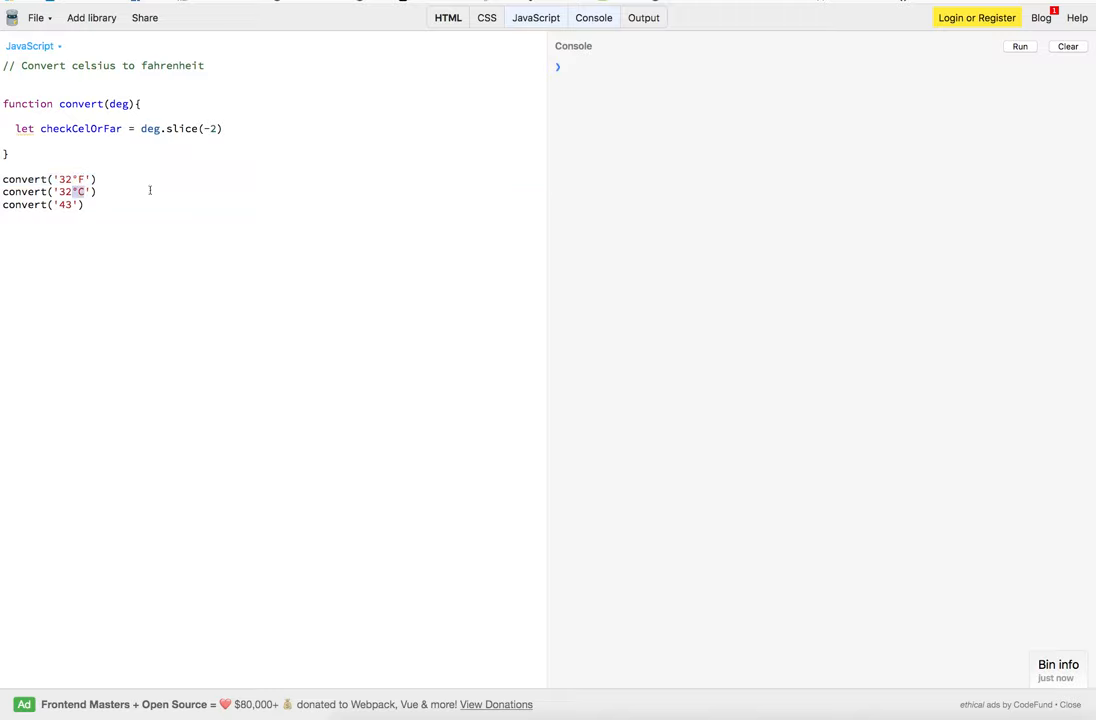
mouse_move(216, 178)
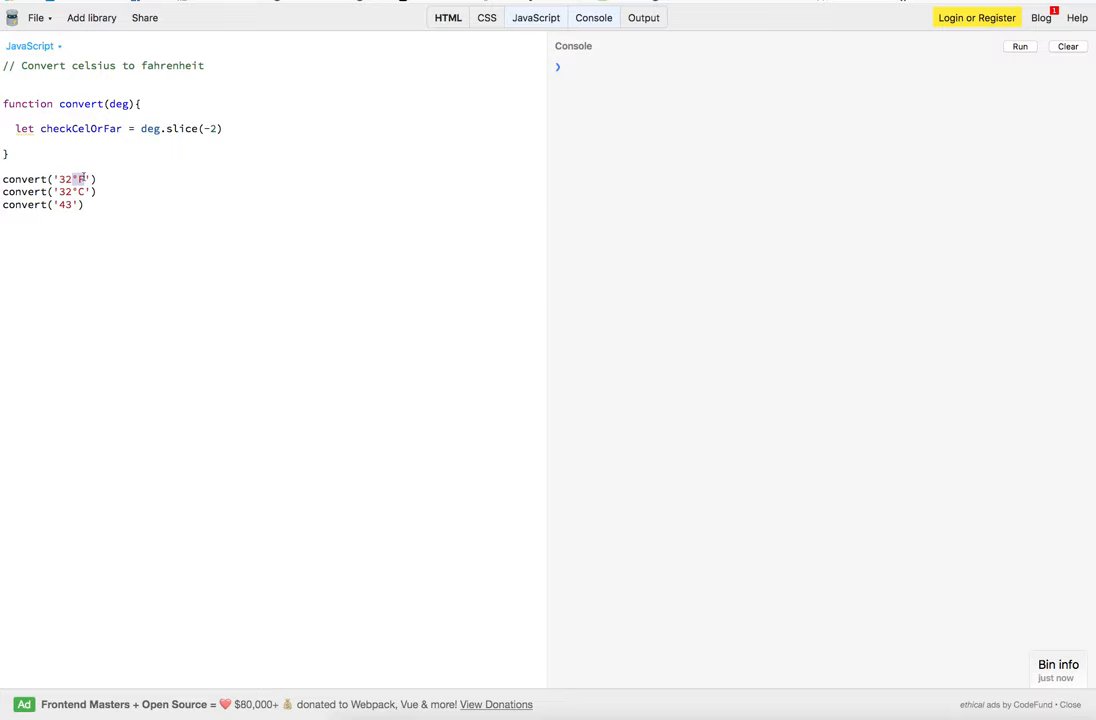
click(225, 128)
text(if(checkCelOrFar === '°F'){)
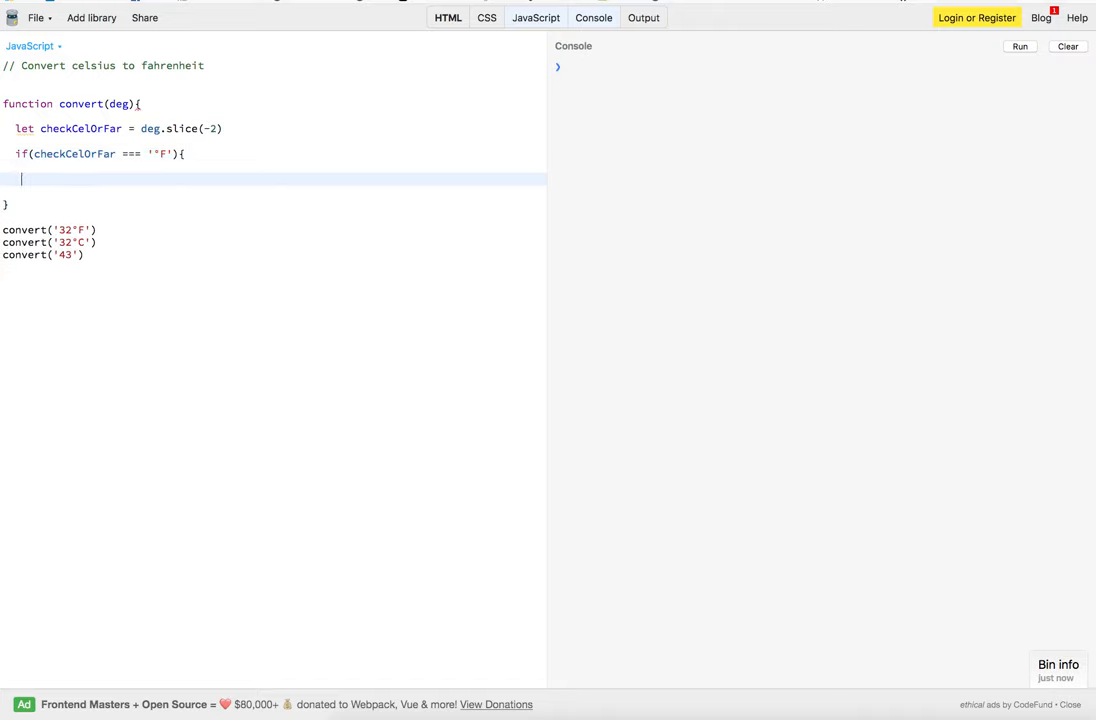
Close the °F branch and begin else if (checkCelOrFar === '°C'), dropping a stray 'e'
text(e)
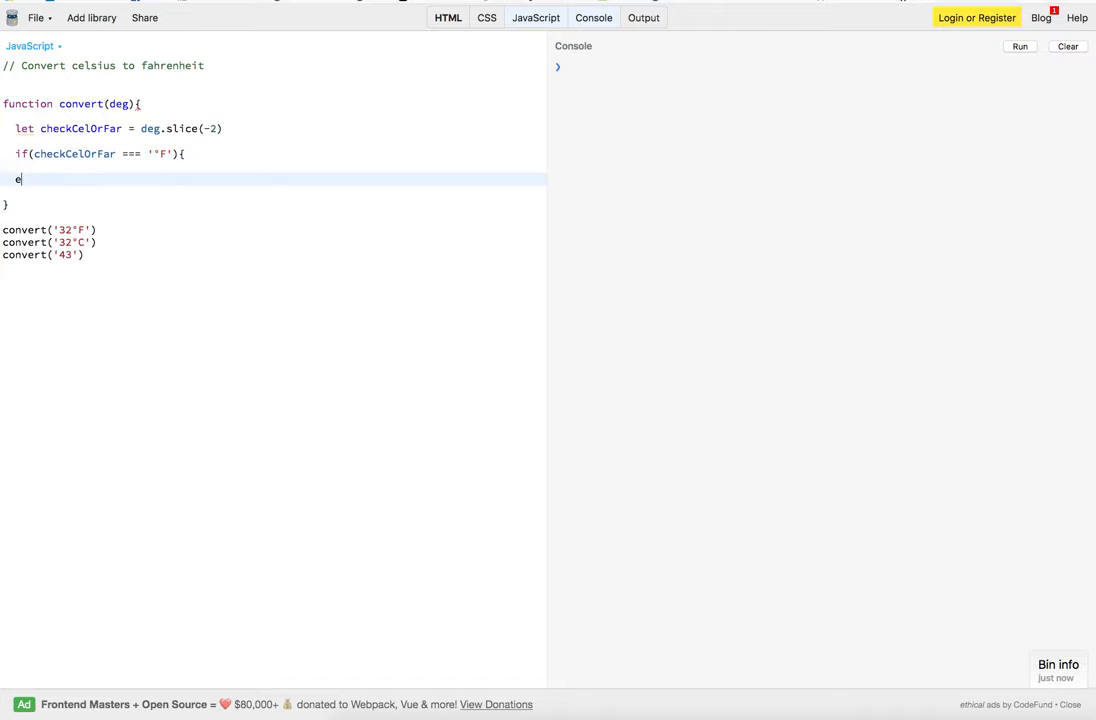
key(Backspace)
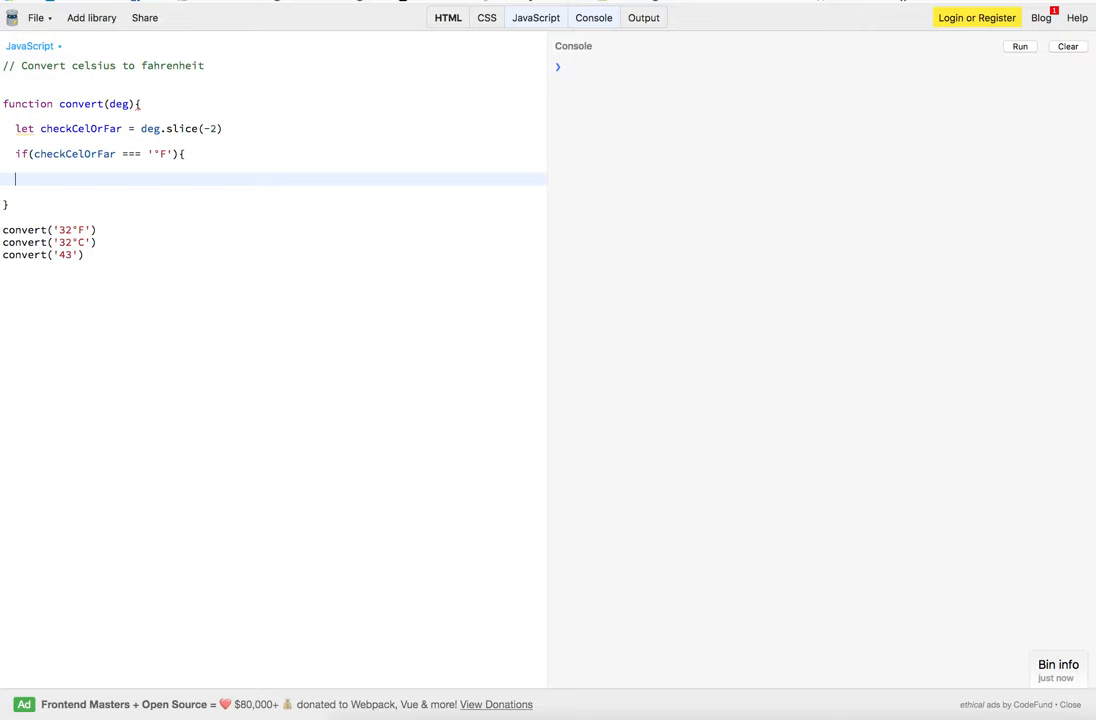
text(} el)
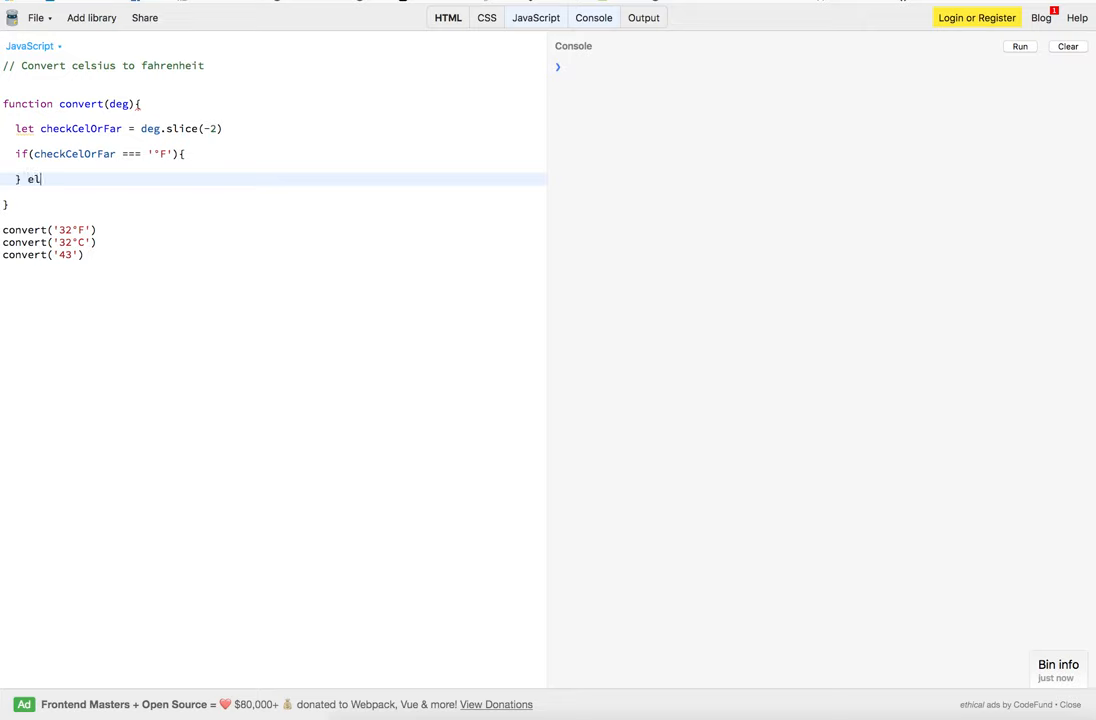
text(se if)
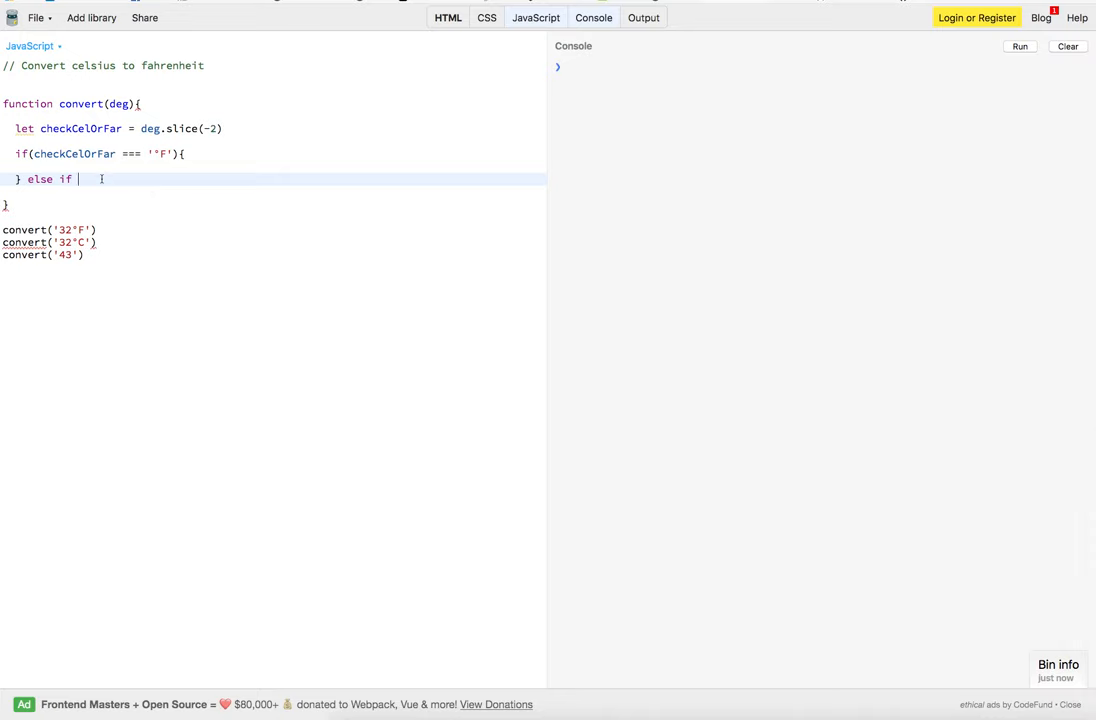
text((checkCelOrFar === '°C'){)
text(console.log('Error'))
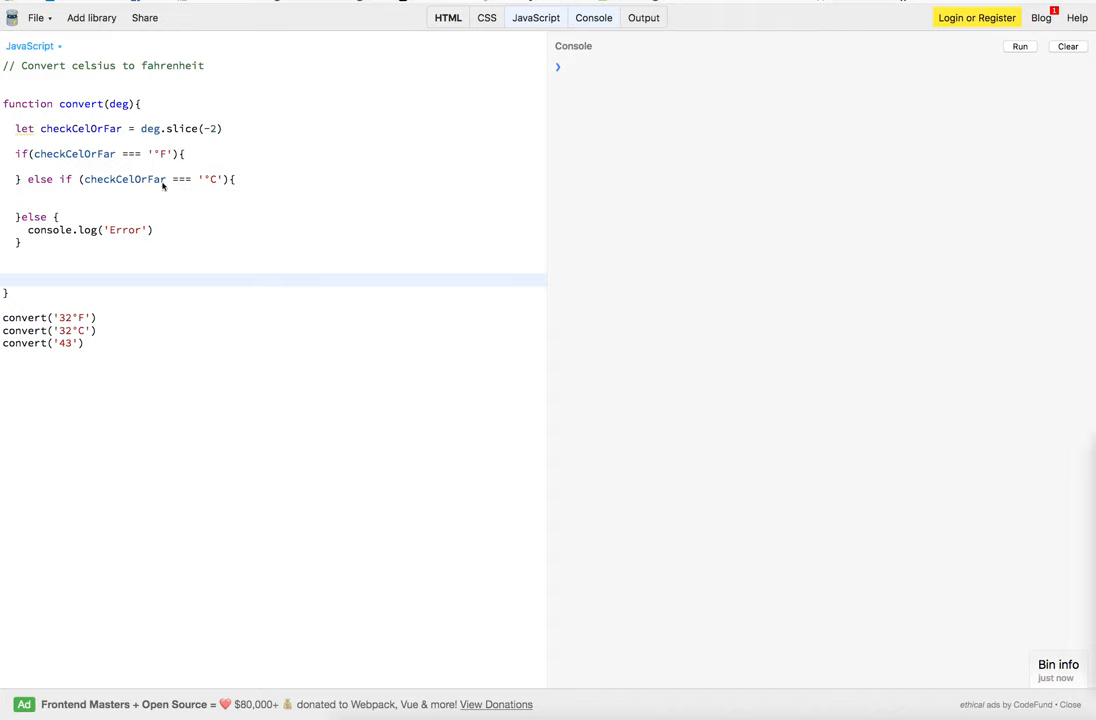
mouse_move(317, 224)
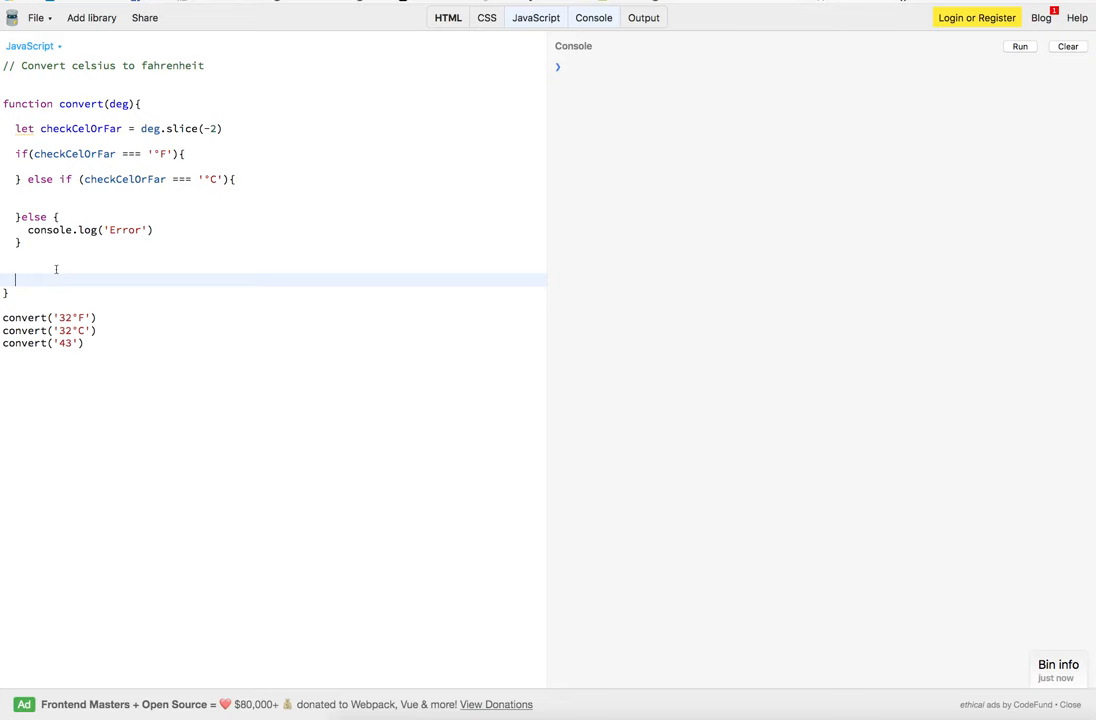
Type function magic(x){ and let farh = magic(deg), then start a new line
text(function magic(x){)
text(let removeTag = x.replace(/°C|°F/, '');)
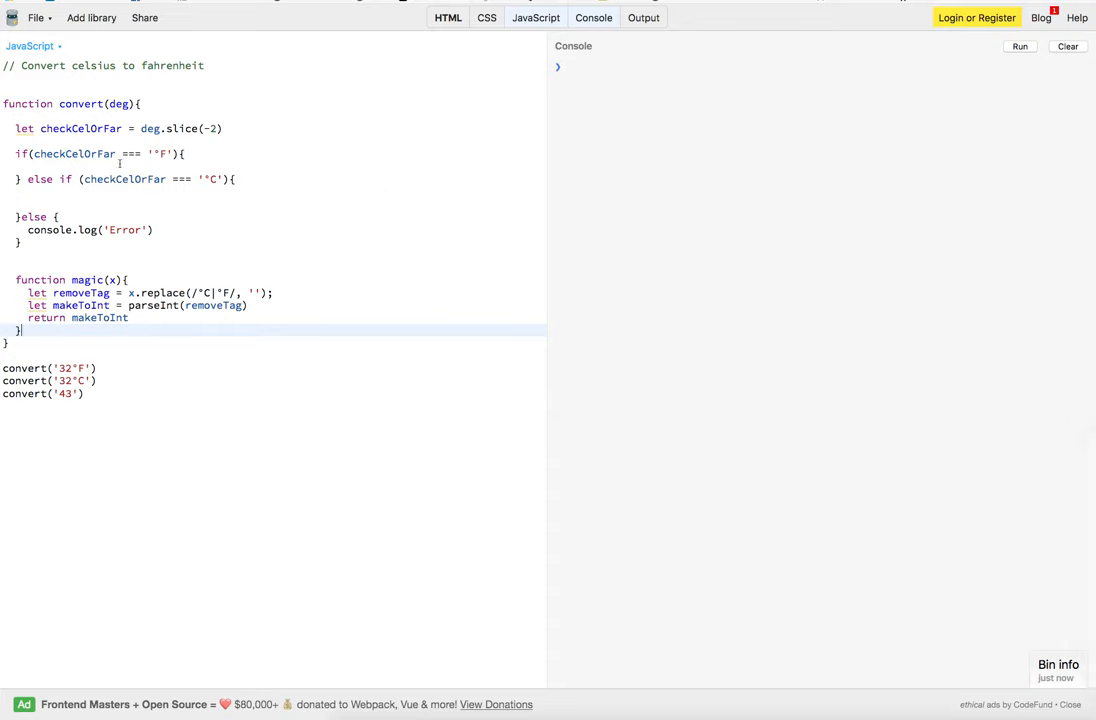
text(let farh = magic(deg))
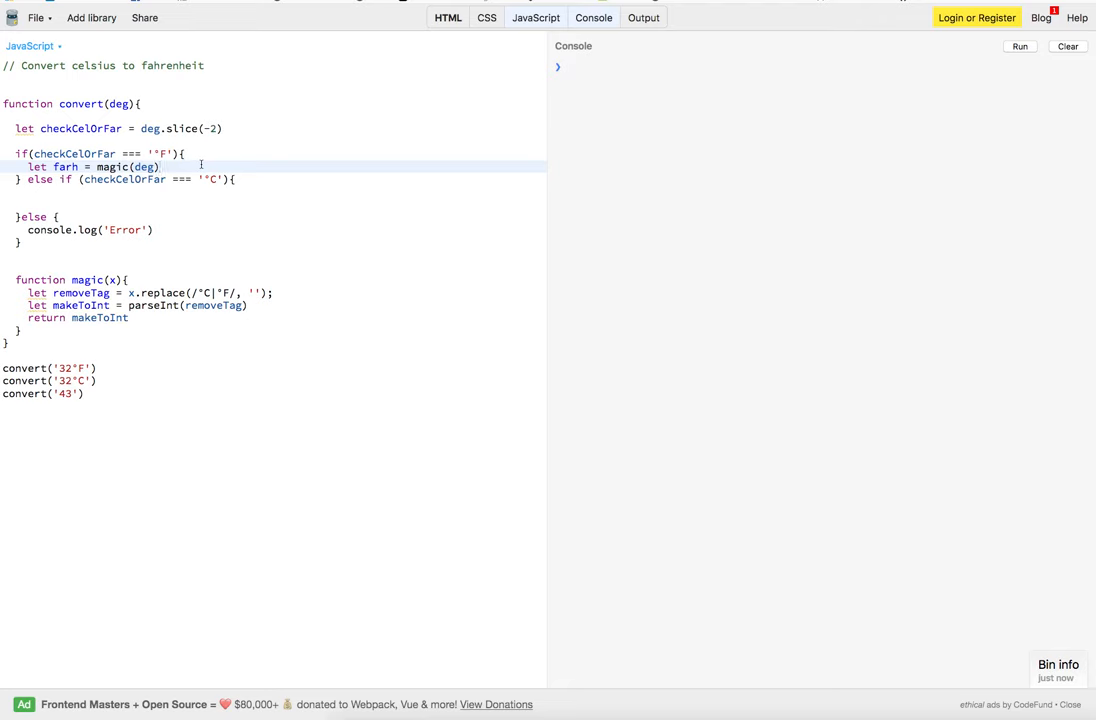
key(enter)
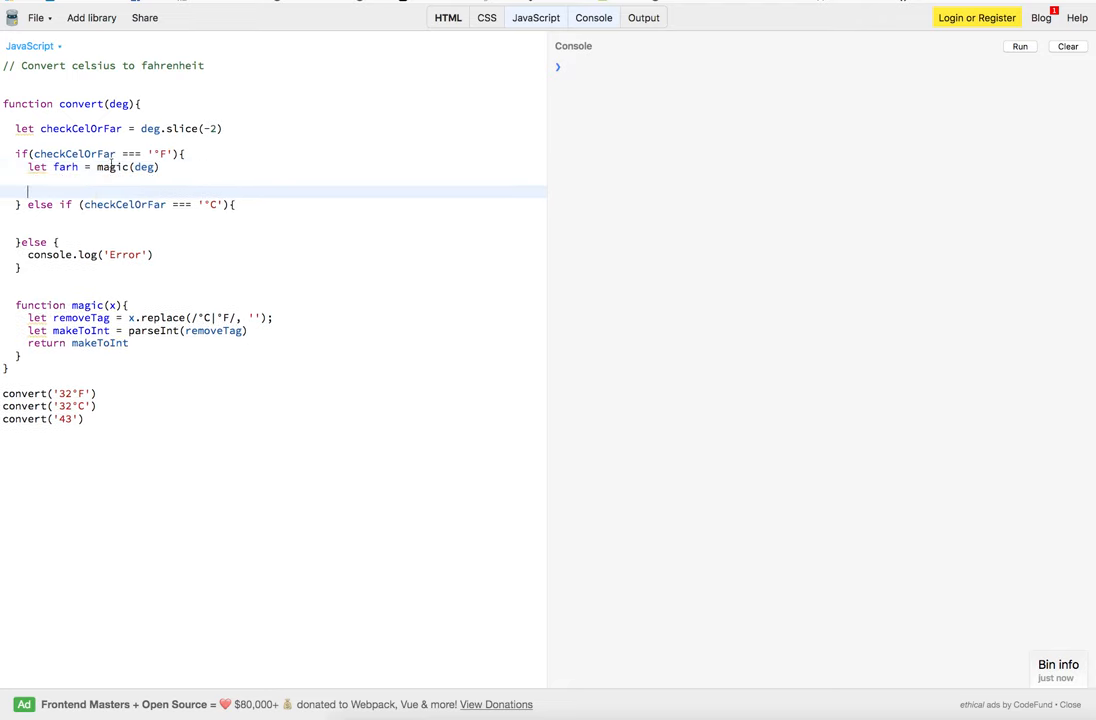
mouse_move(55, 167)
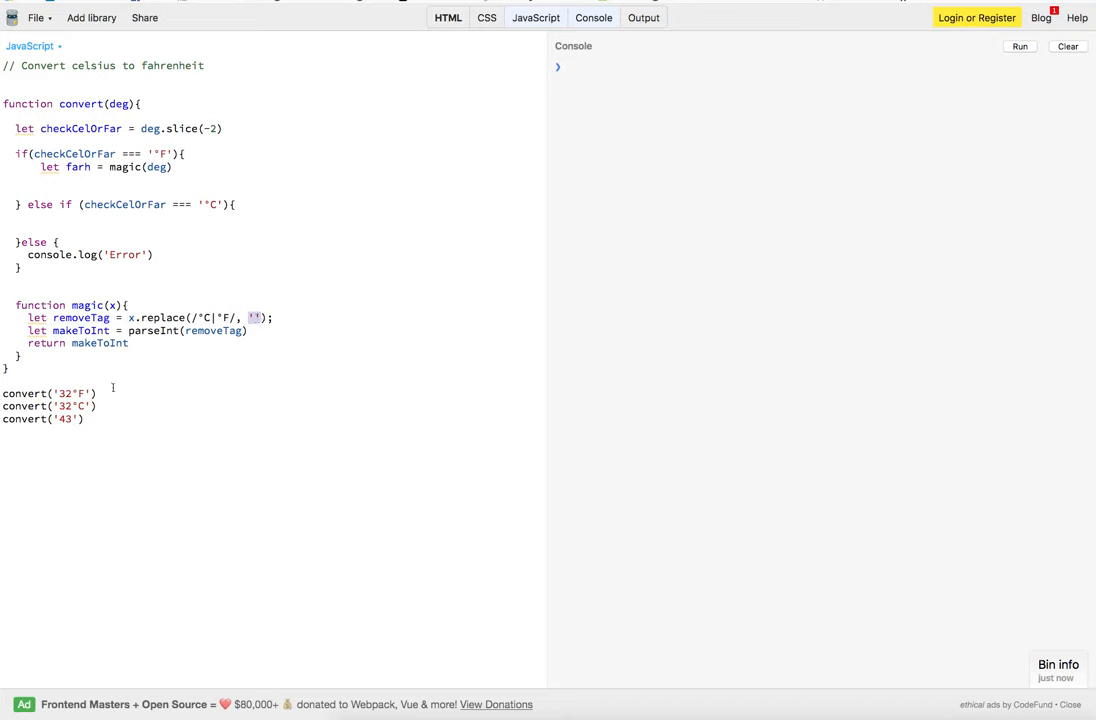
Remove and retype the °F unit in the first call, leaving convert('32°F')
click(90, 392)
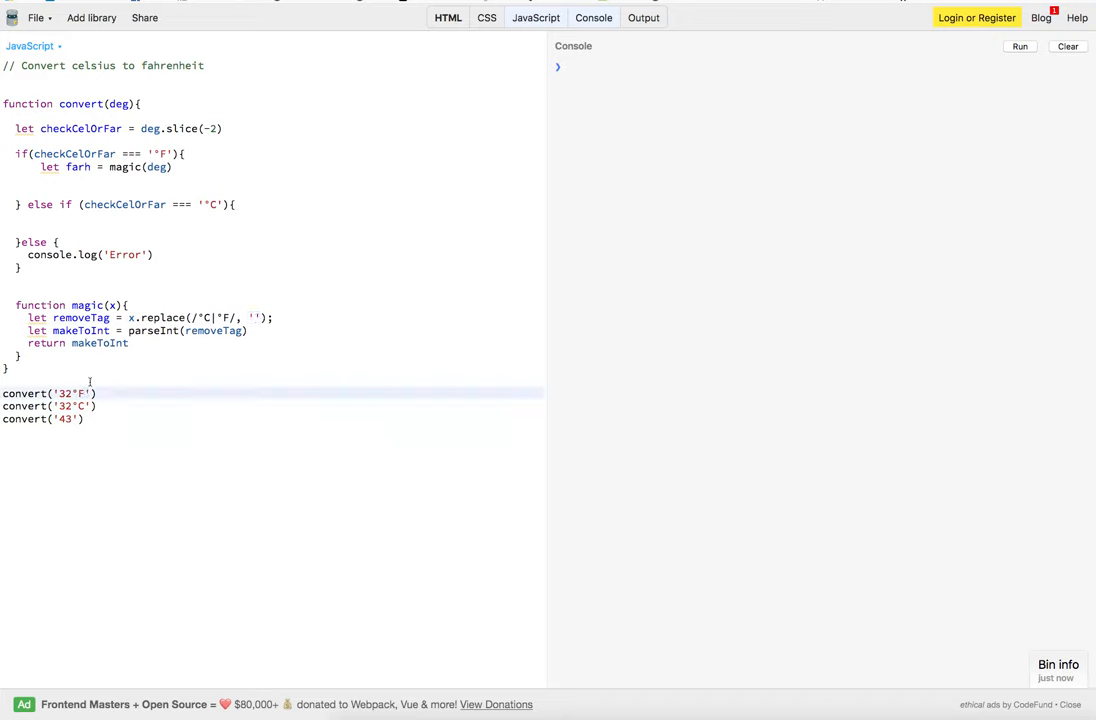
key(Backspace)
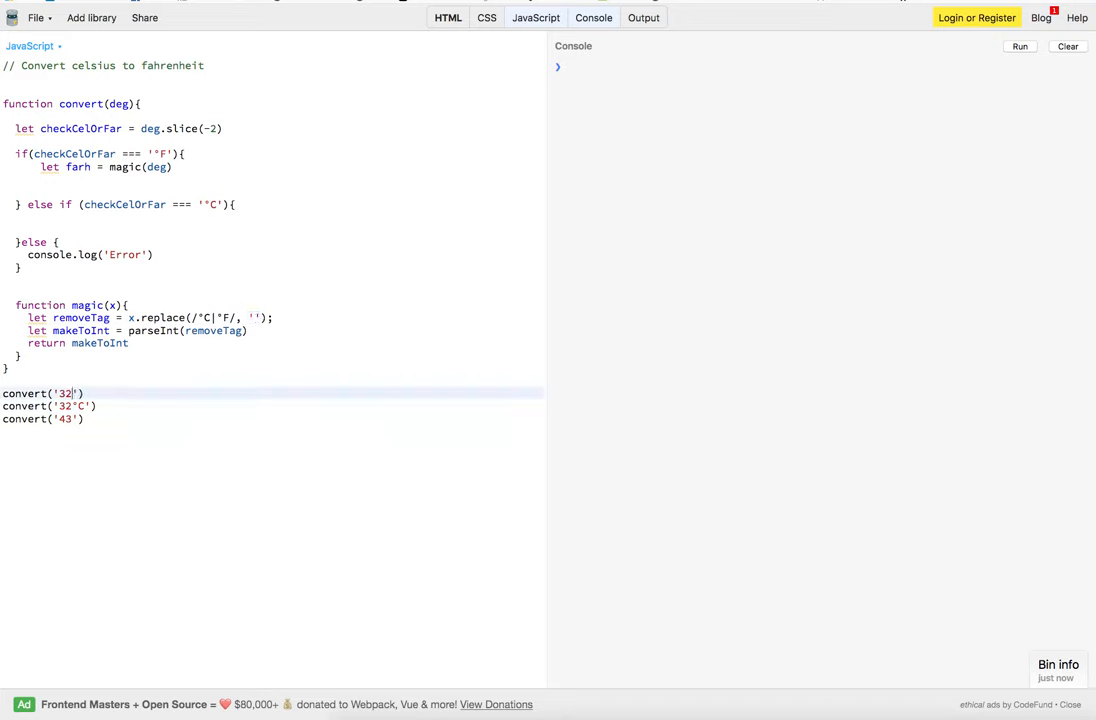
key(Backspace)
text(°F)
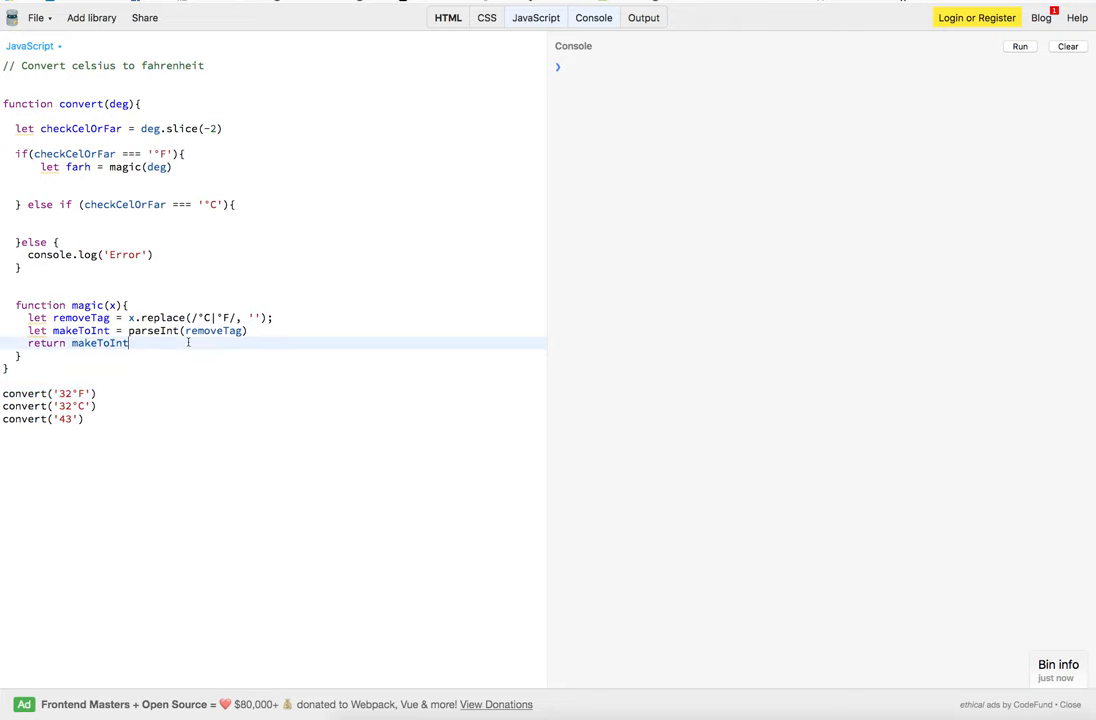
click(88, 392)
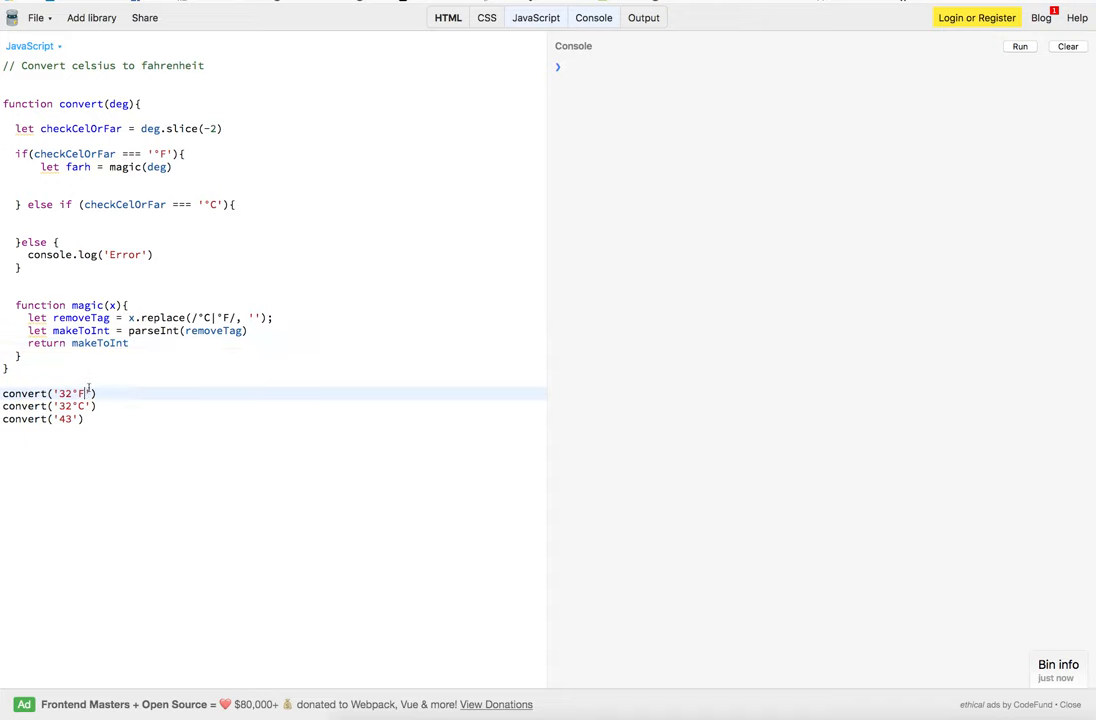
key(Backspace)
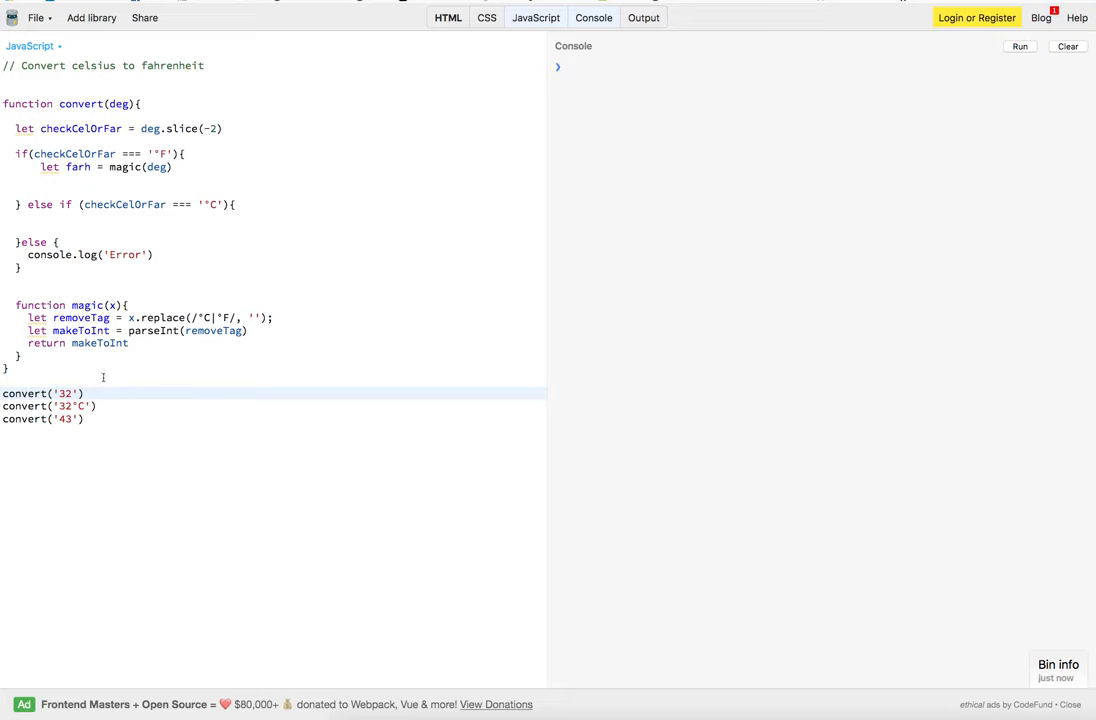
text(°F)
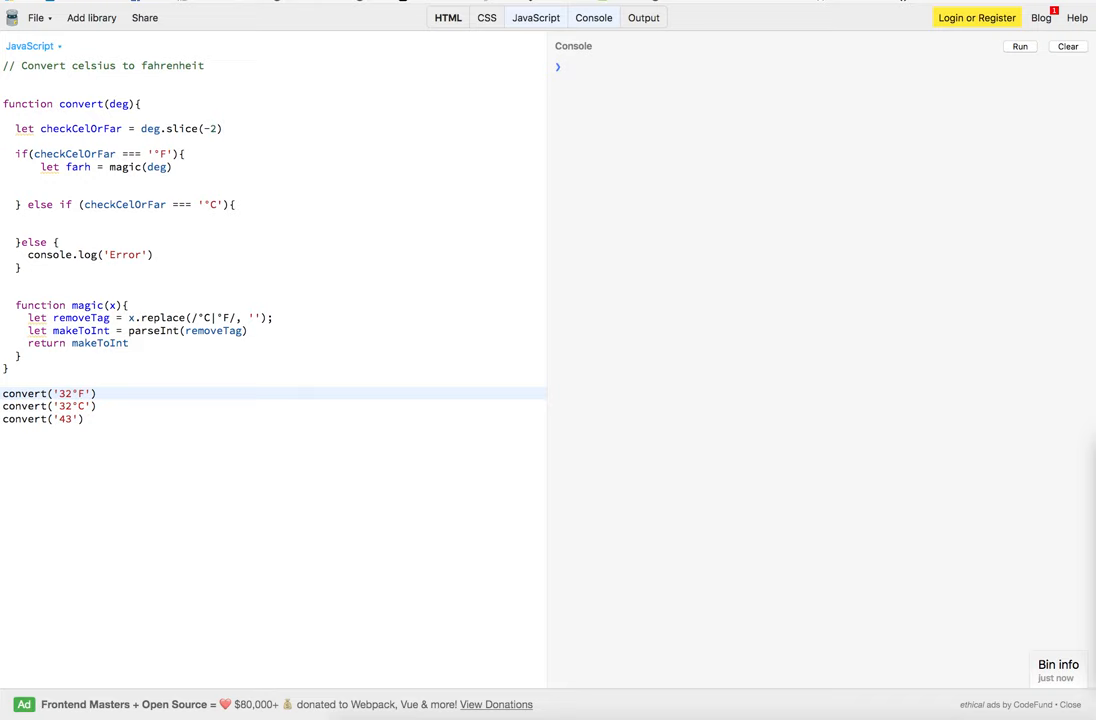
Add let makeToCel = (farh - 32) * 5/9 and let makeToFarh = (9/5 * cel) + 32
click(120, 181)
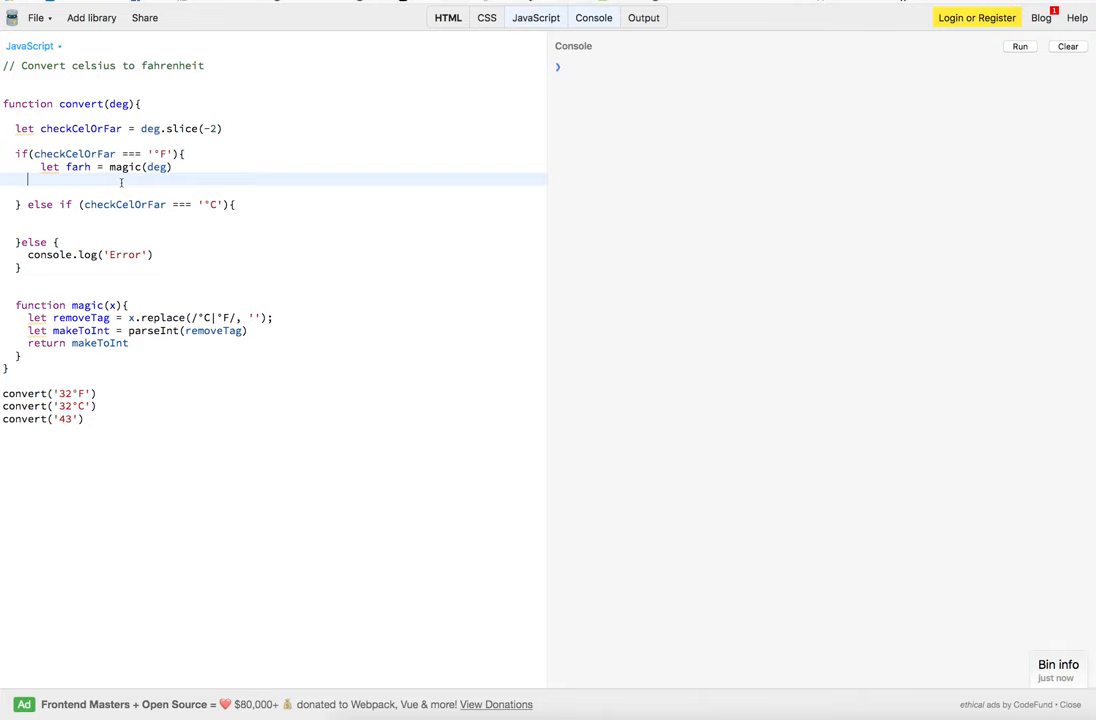
text(let makeToCel = (farh - 32) * 5/9;)
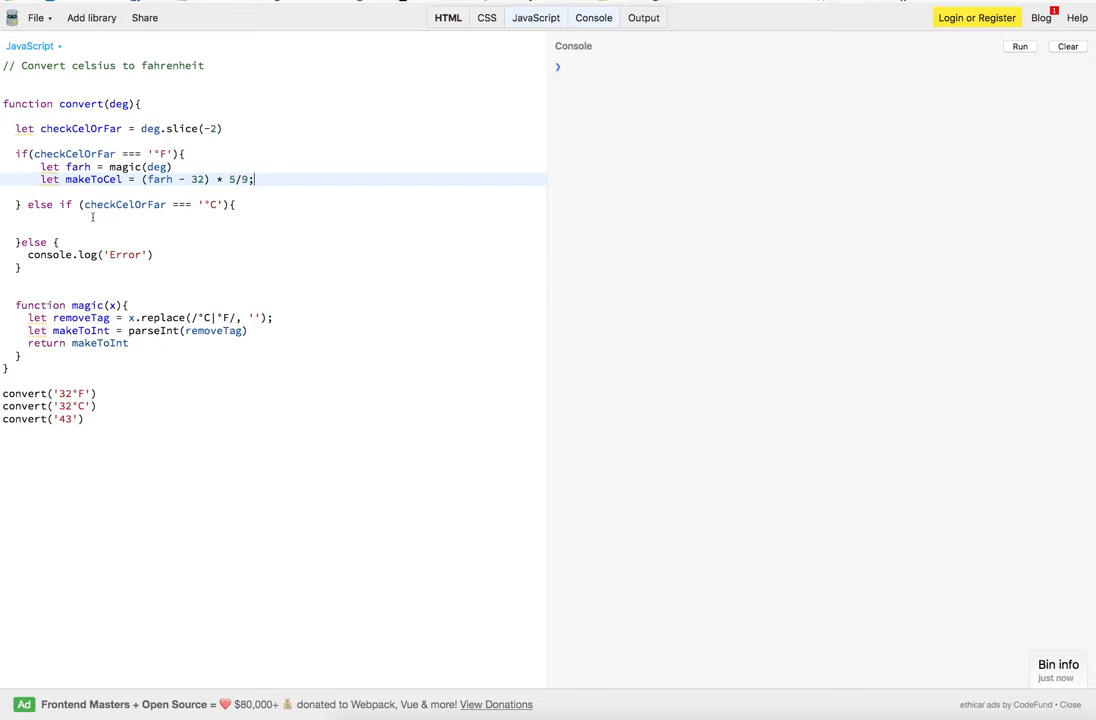
text(let makeToFarh = (9/5 * cel) + 32;)
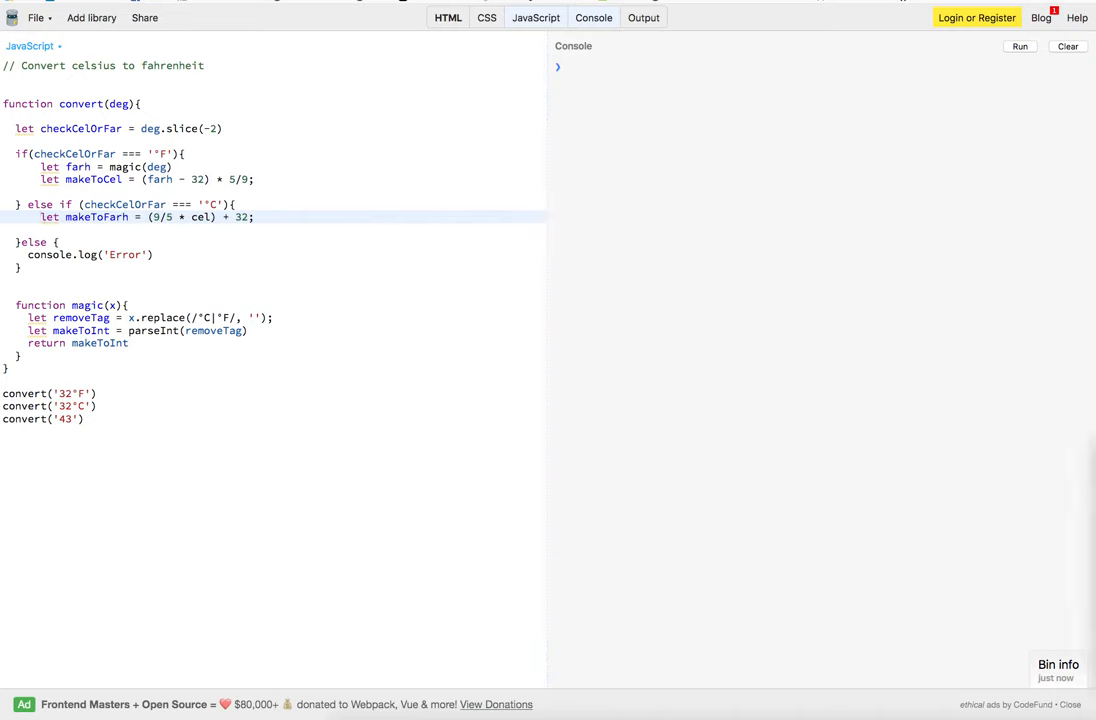
mouse_move(114, 161)
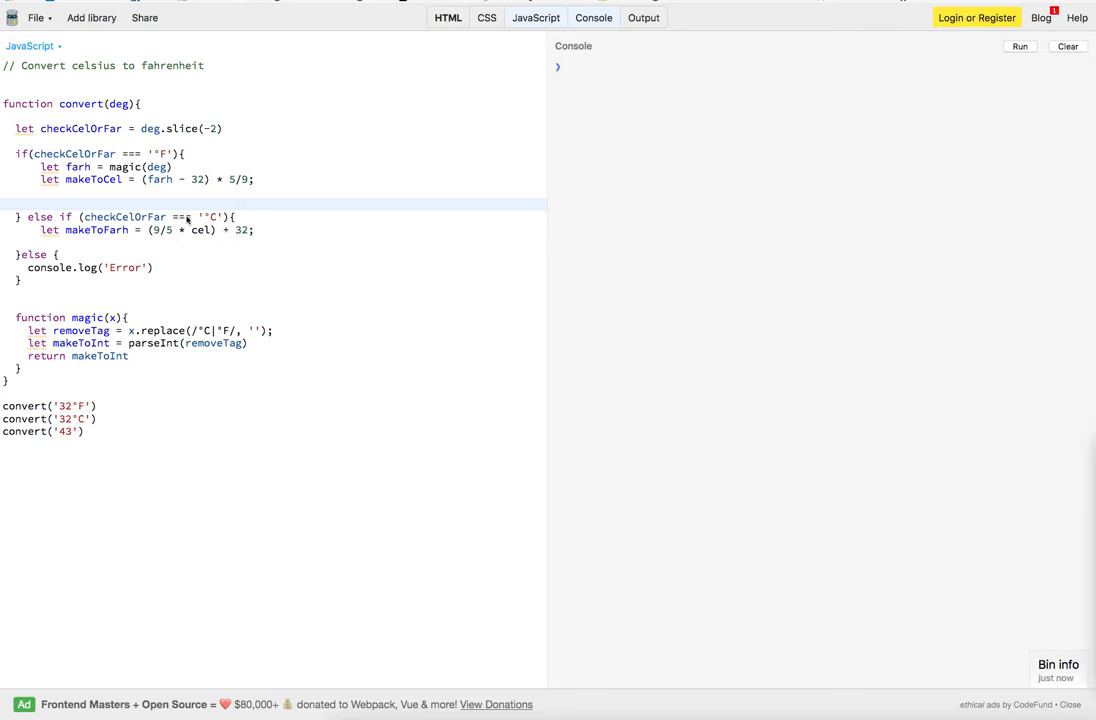
Log Math.round(makeToCel, 2) + '°C' and Math.round(makeToFarh, 2) + '°F', adding let cel = magic(deg)
text(console.log(Math.round(makeToCel, 2) + '°C');)
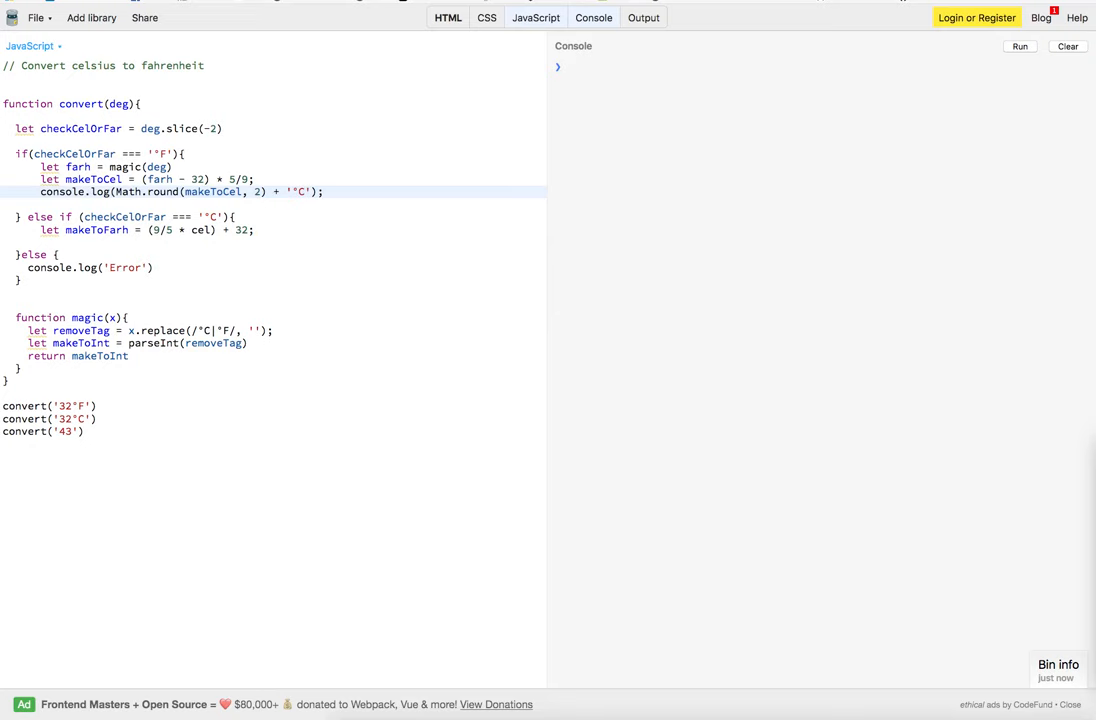
mouse_move(519, 437)
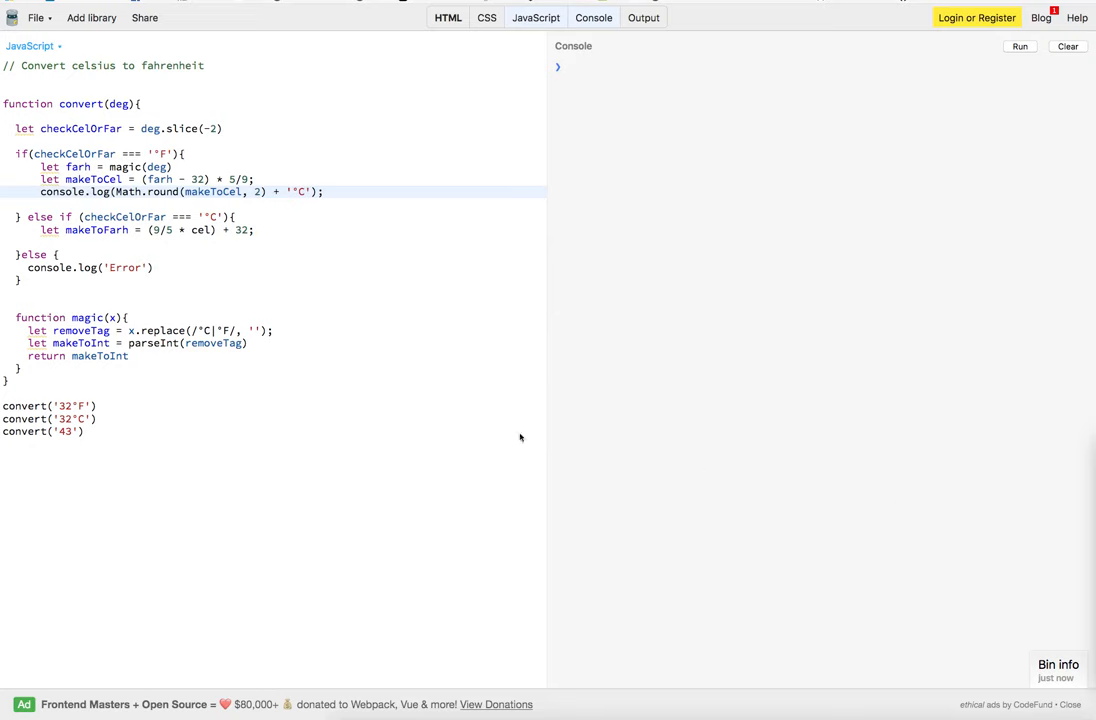
click(100, 242)
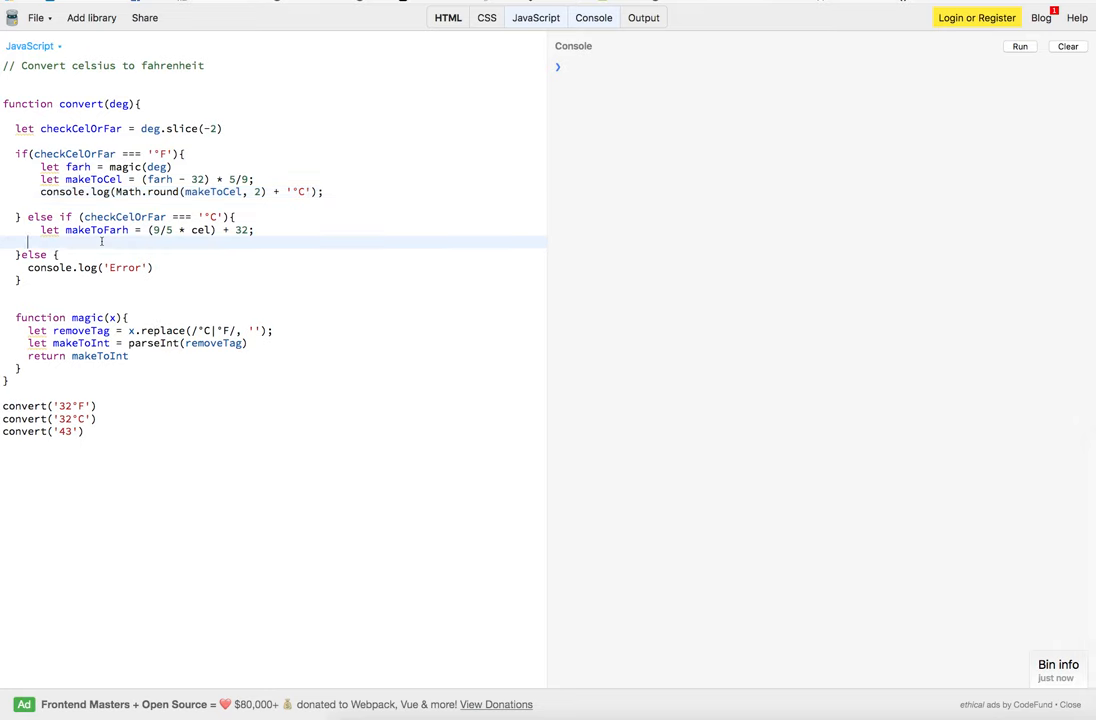
text(console.log(Math.round(makeToFarh, 2) + '°F');)
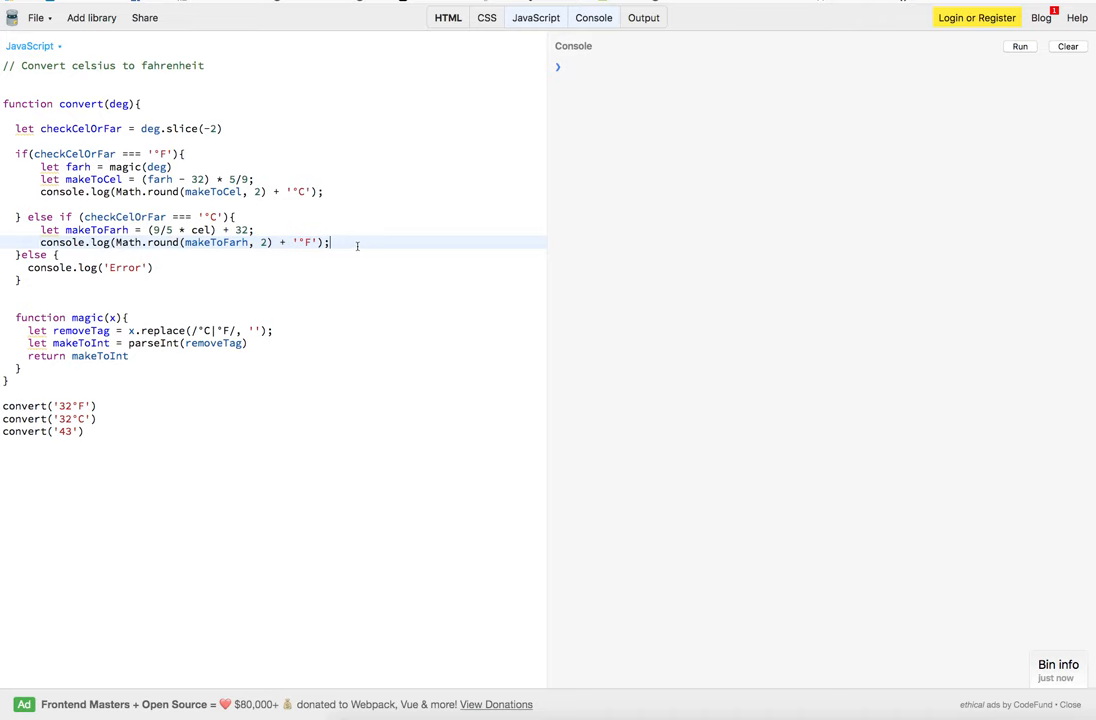
key(Backspace)
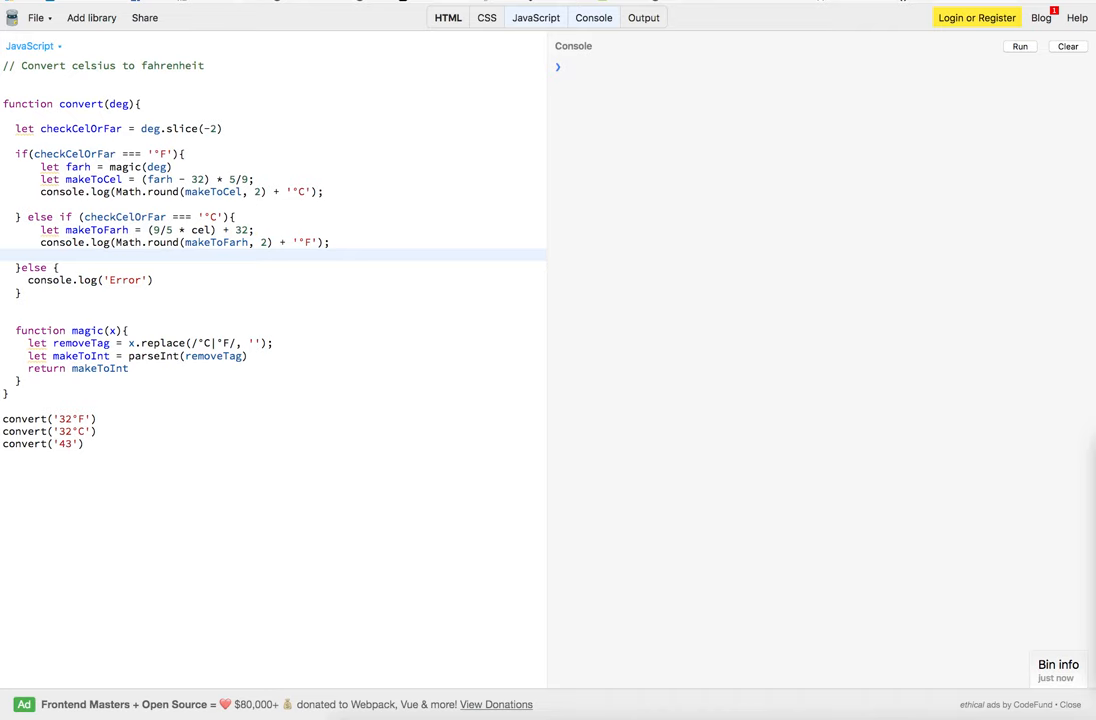
click(234, 217)
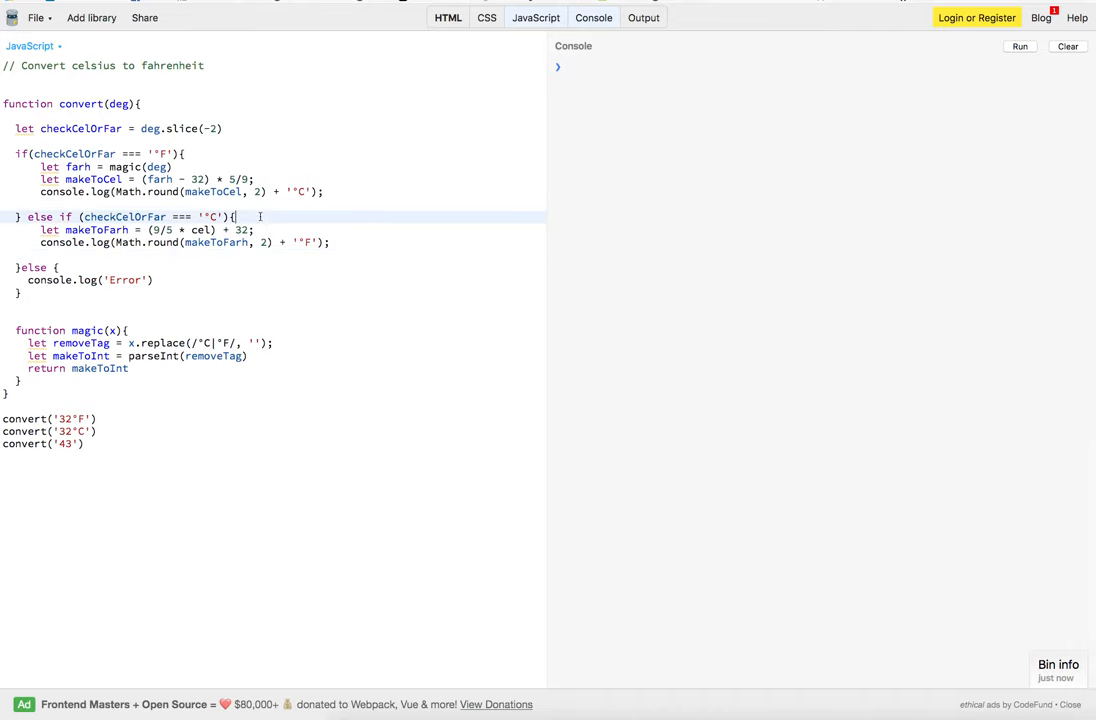
text(let cel = magic(deg))
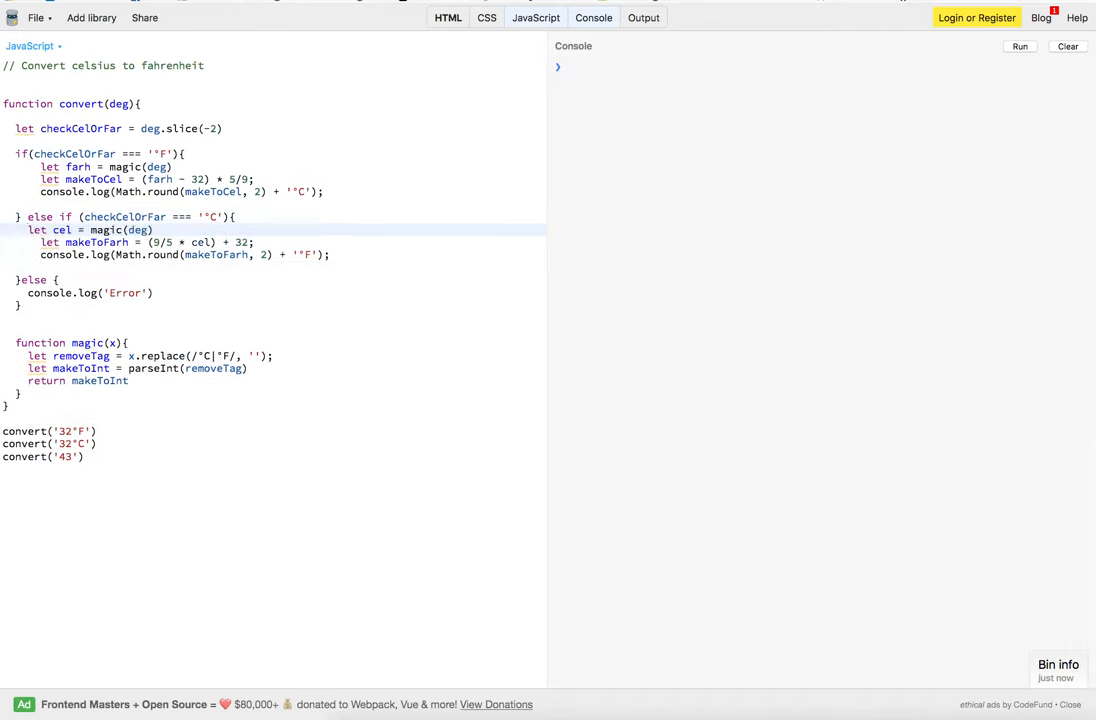
mouse_move(38, 230)
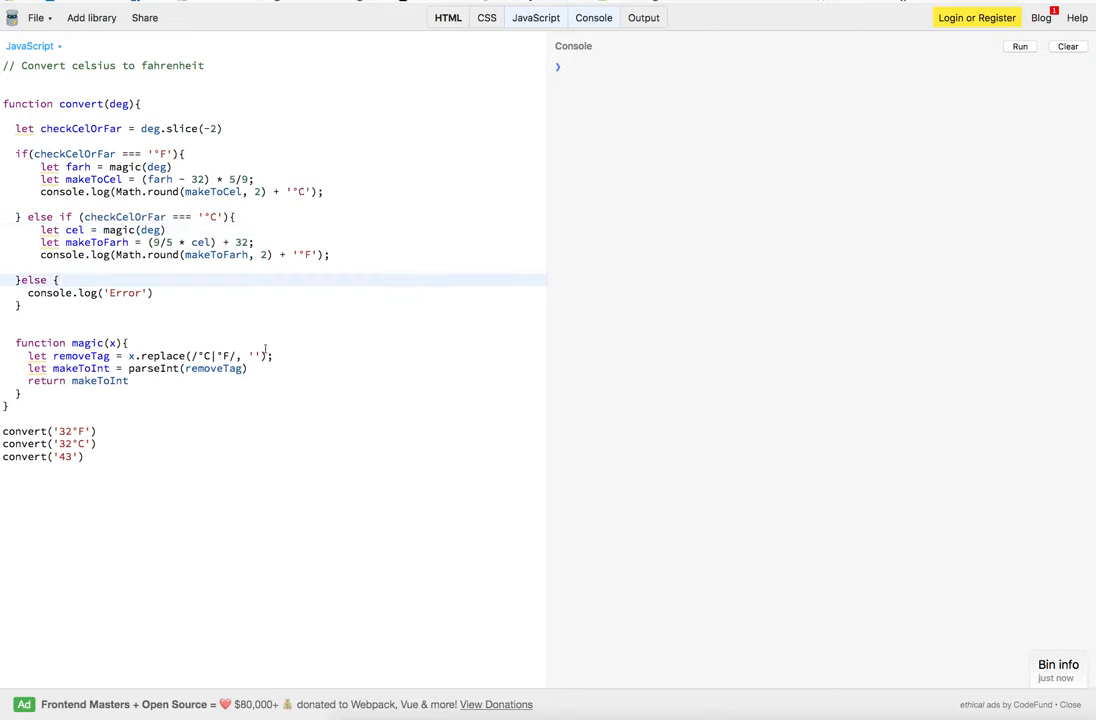
mouse_move(175, 409)
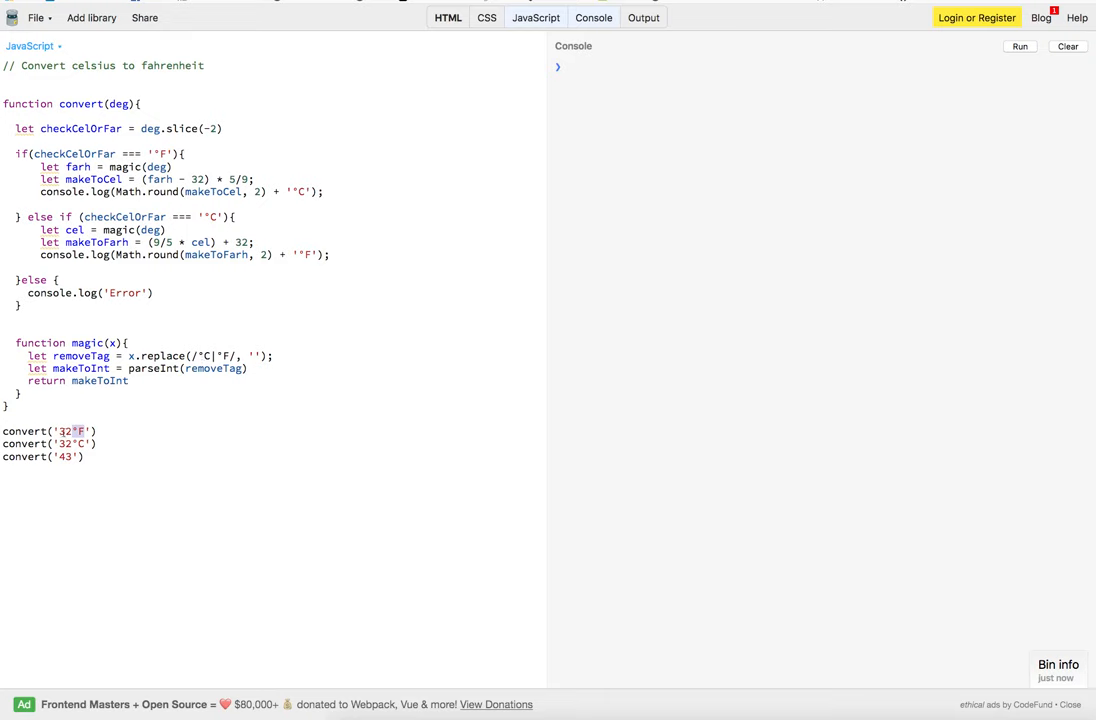
mouse_move(197, 368)
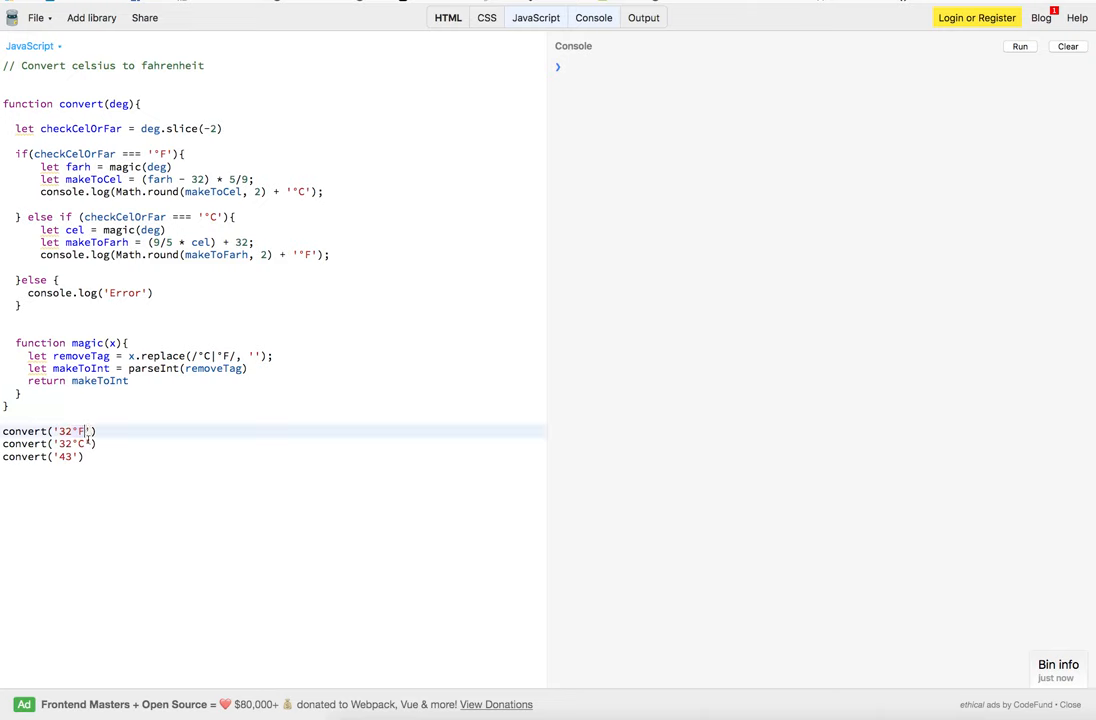
key(Backspace)
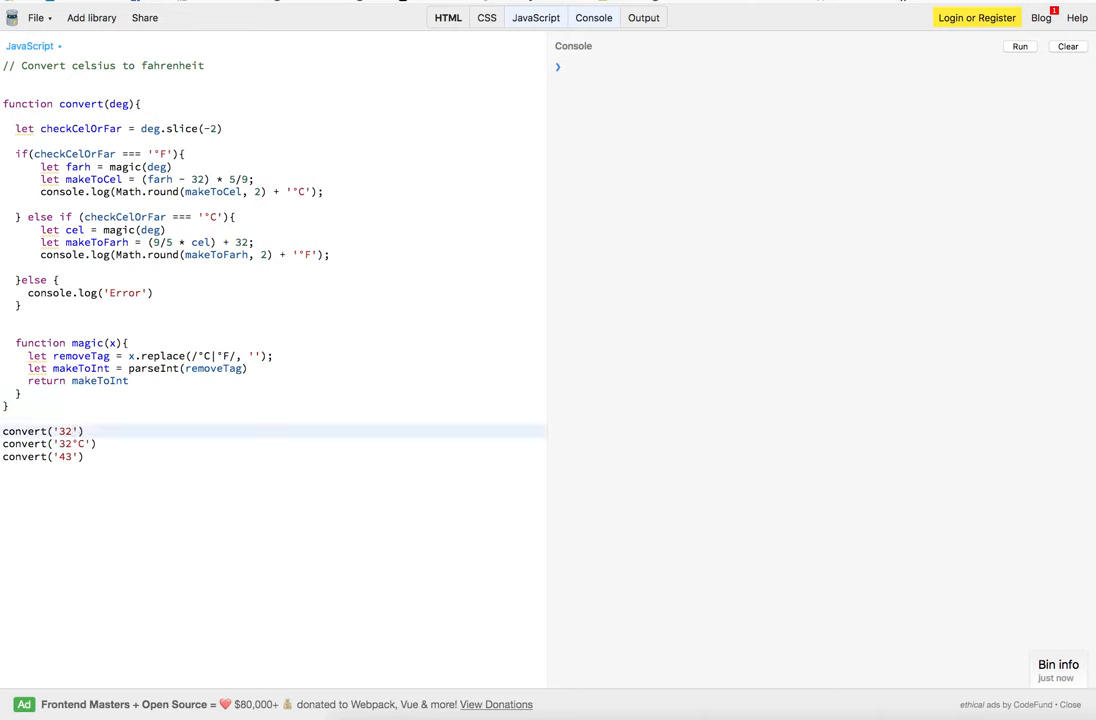
text(°F)
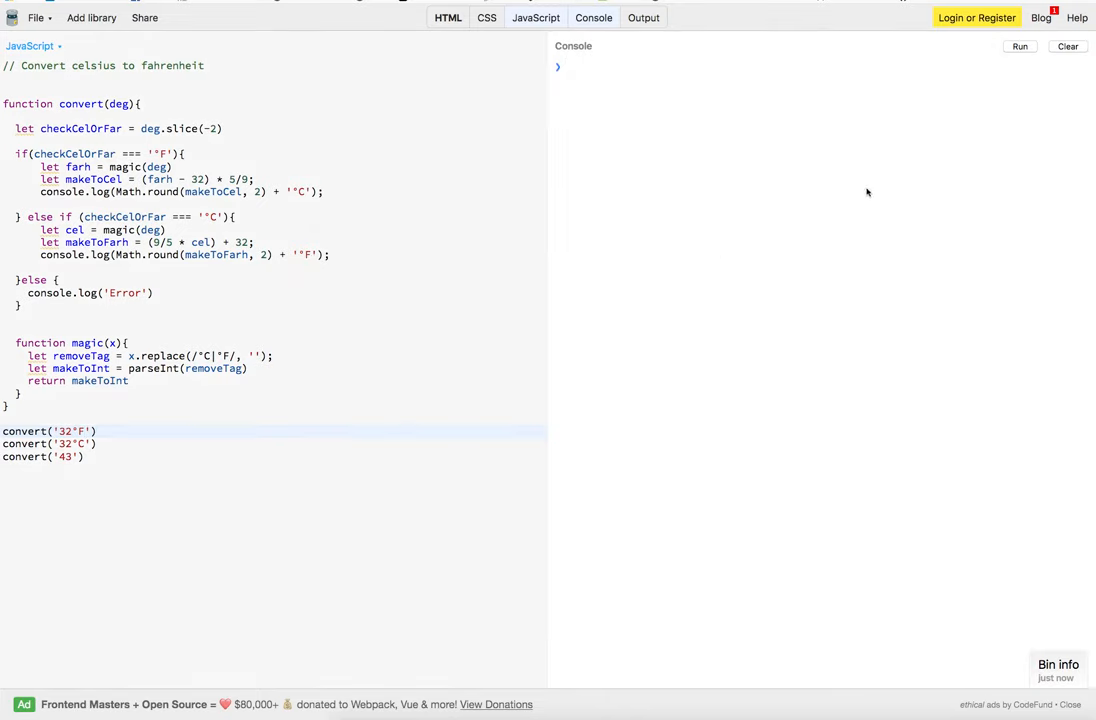
Run the code, change the test calls to '45°F' and '39°C', and run again
click(1019, 46)
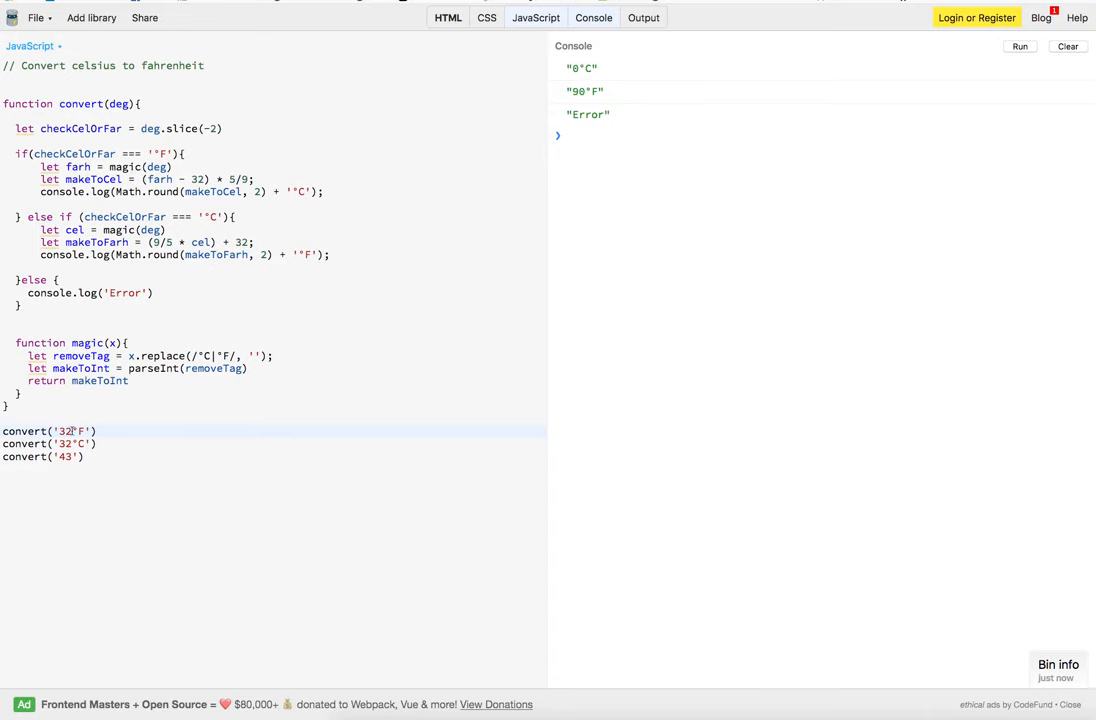
text(45)
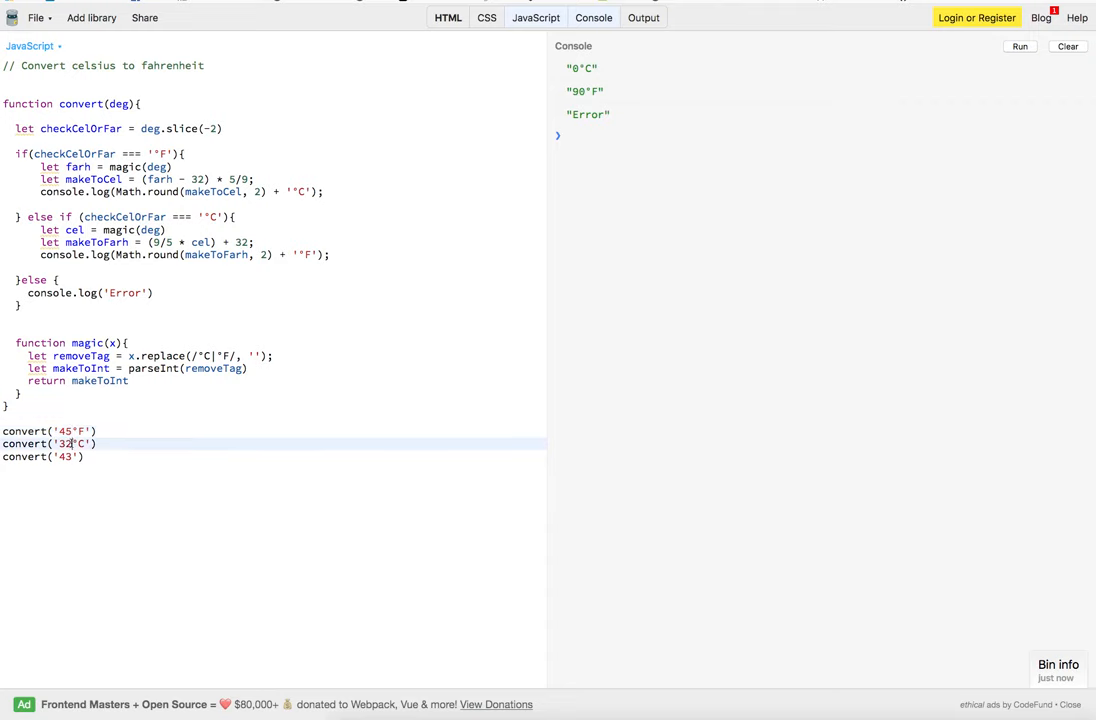
key(Backspace)
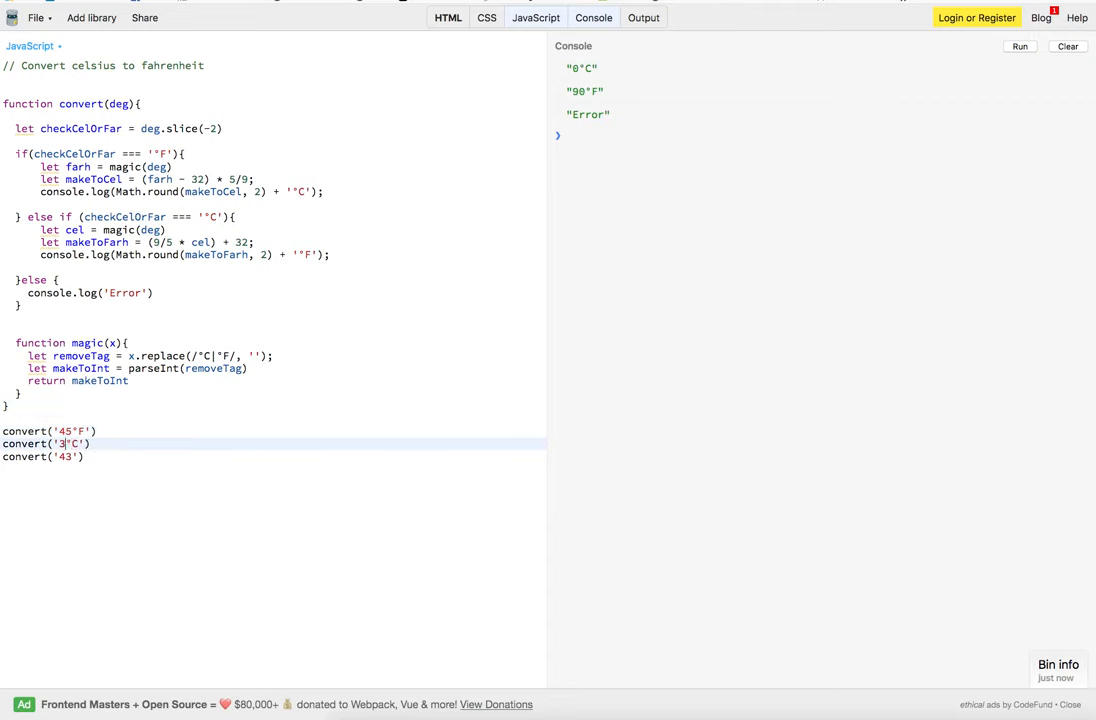
text(9)
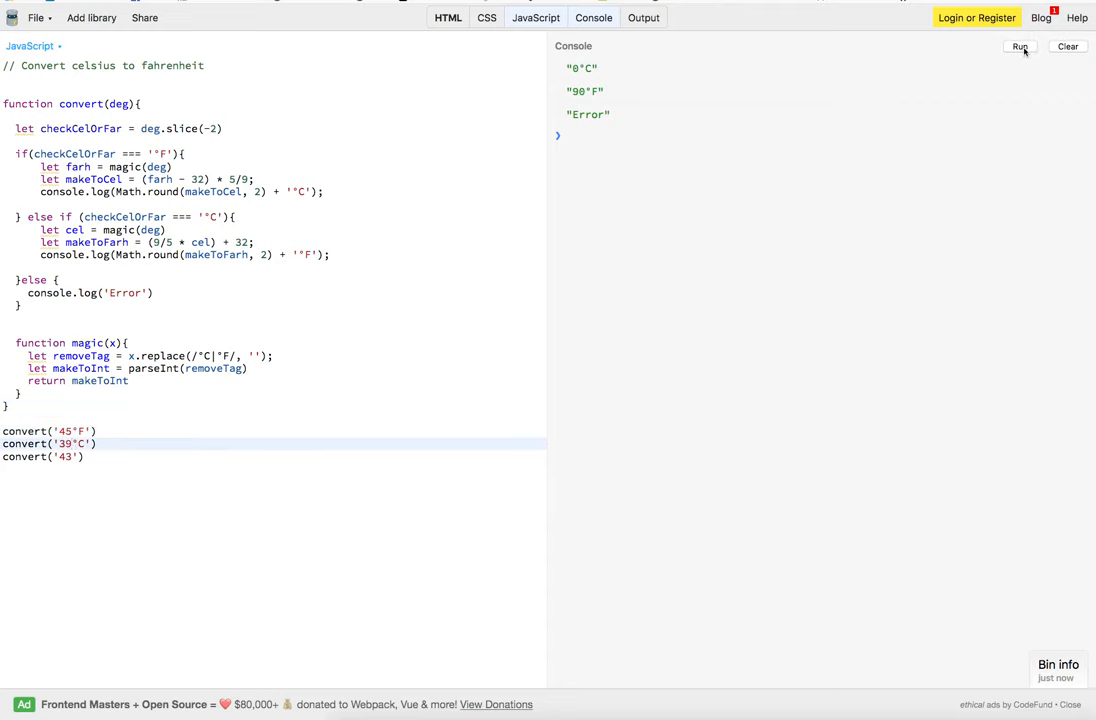
click(1019, 46)
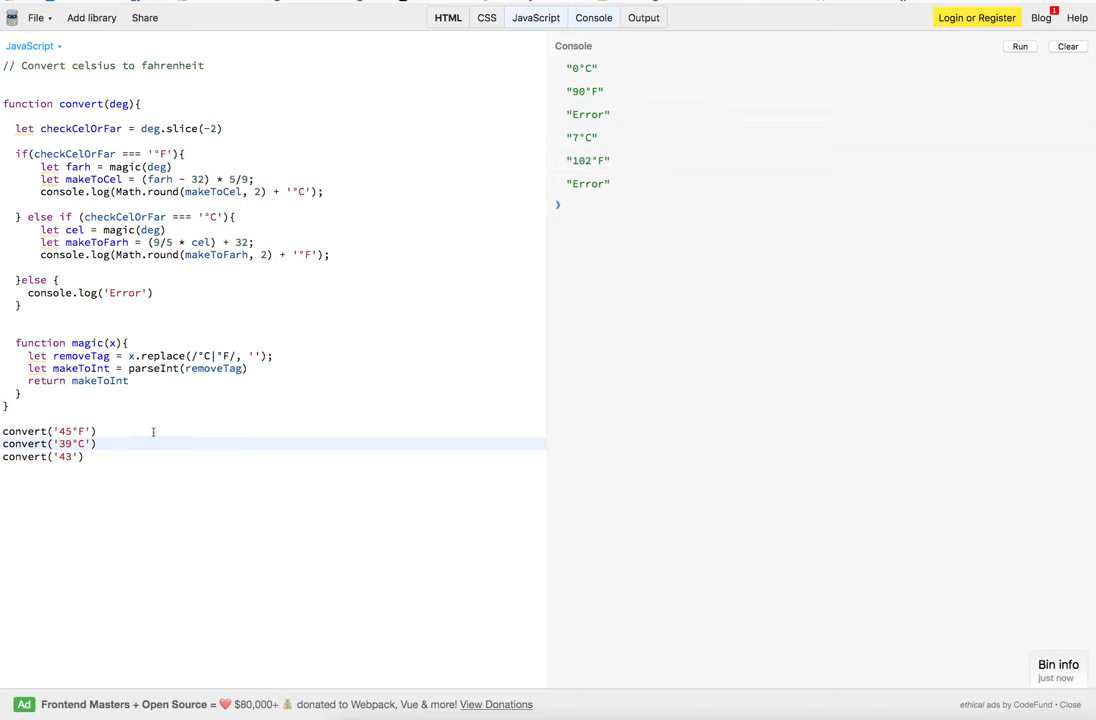
mouse_move(205, 417)
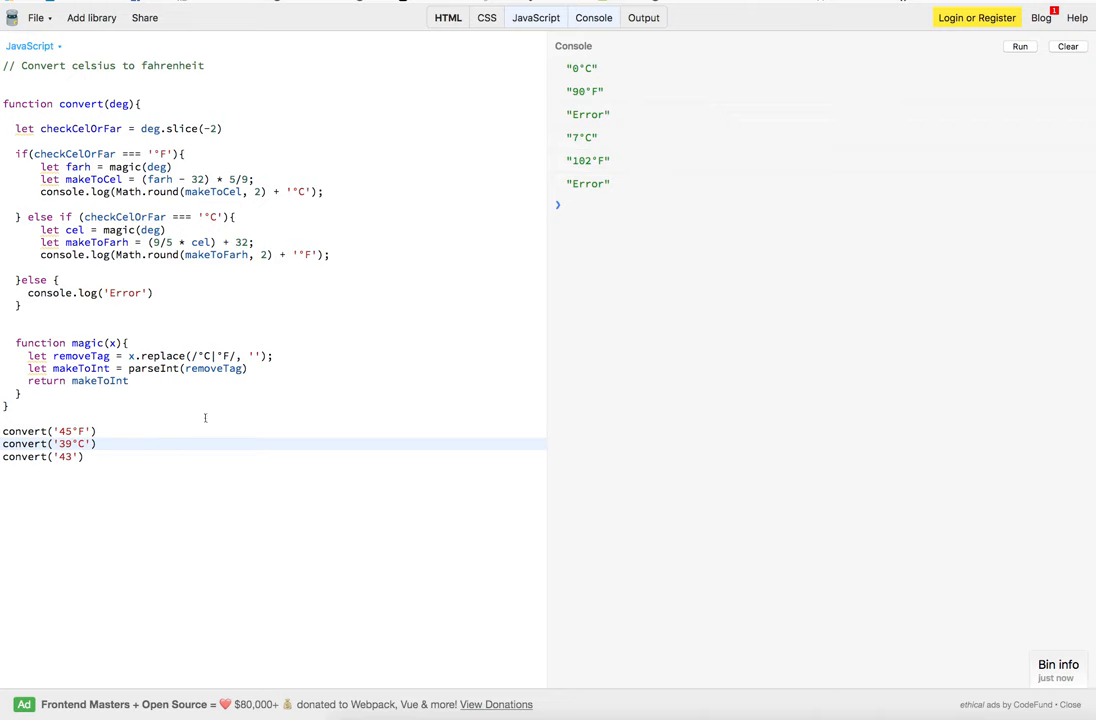